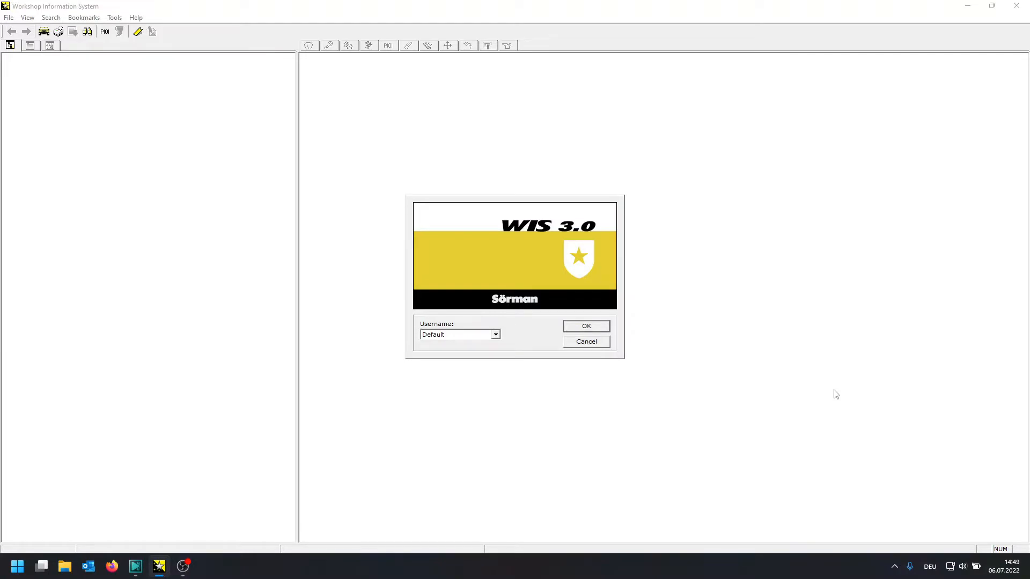
pyautogui.moveTo(568, 299)
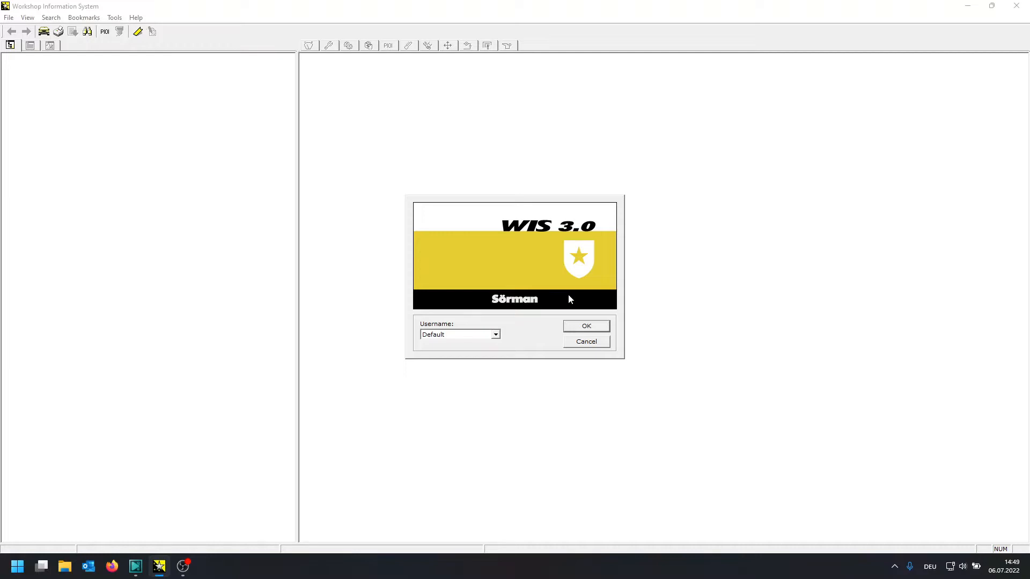
pyautogui.moveTo(602, 332)
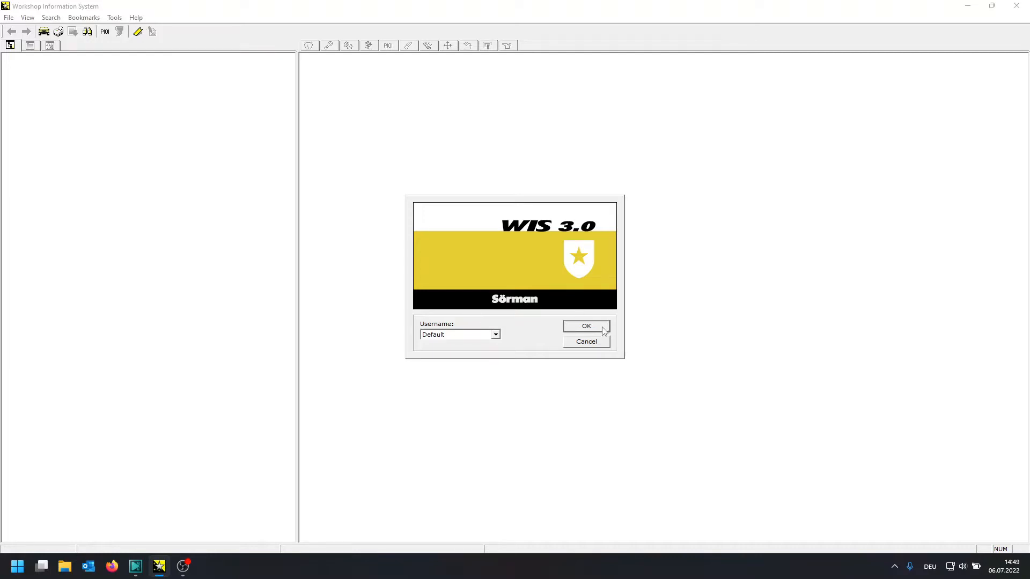
# - Log in as the default user and load model 9-3 (9440), year 2004
pyautogui.click(585, 326)
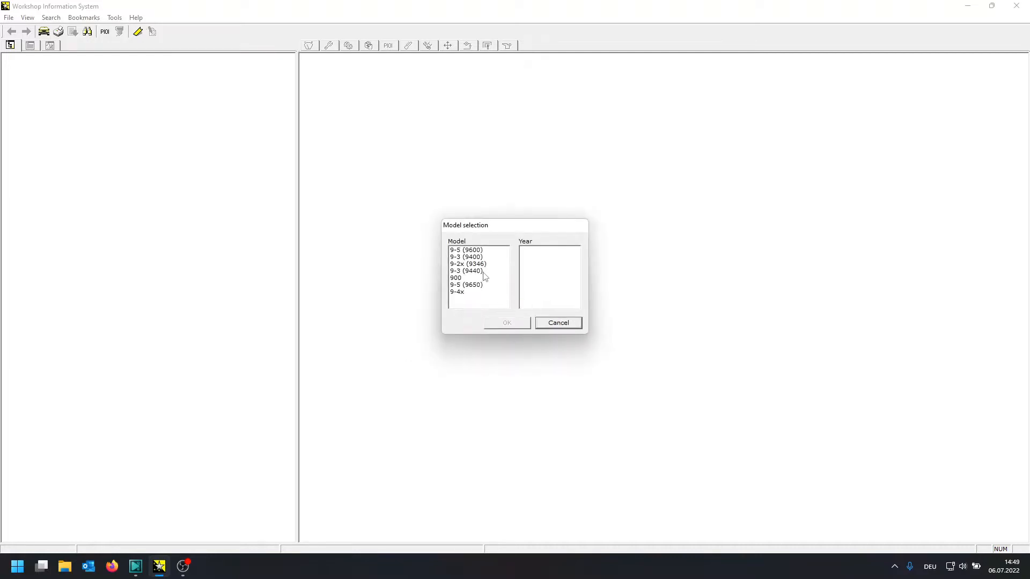
pyautogui.click(465, 270)
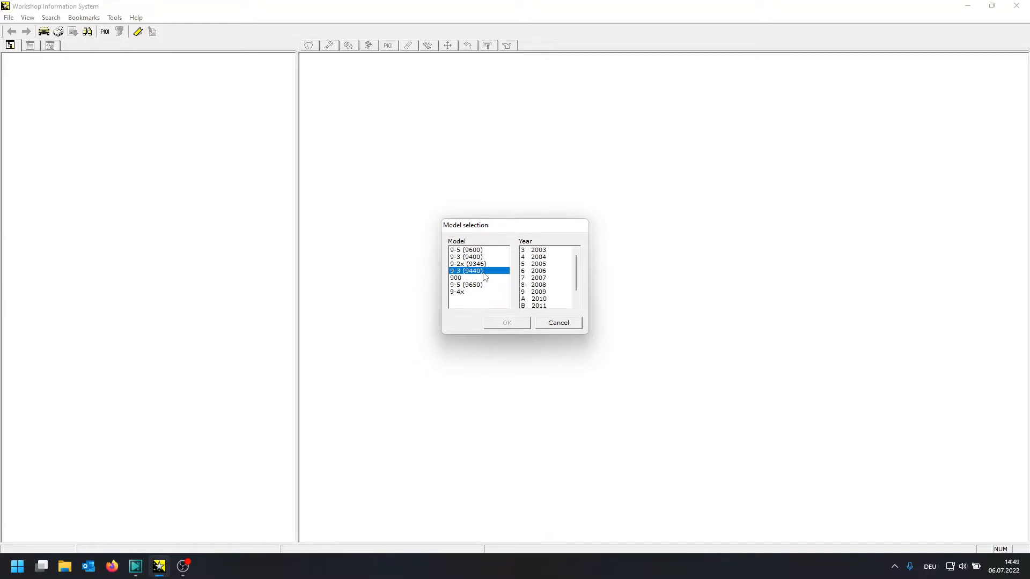
pyautogui.click(505, 323)
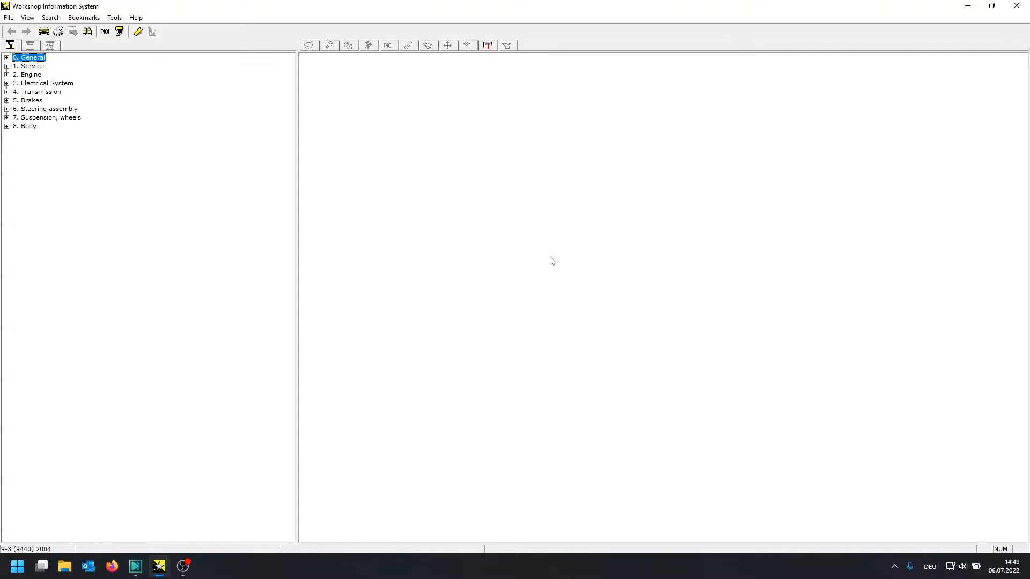
pyautogui.moveTo(89, 98)
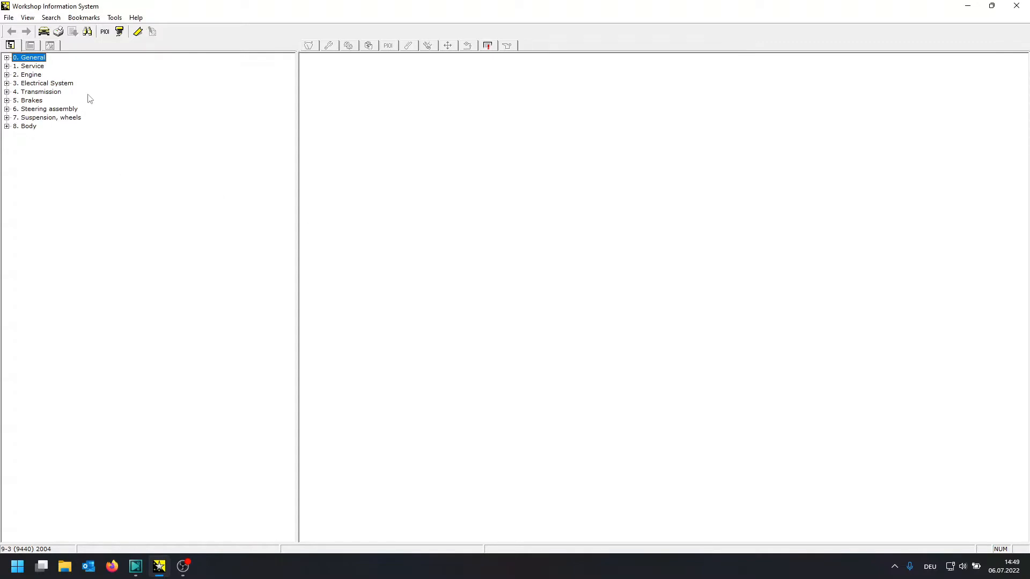
pyautogui.moveTo(562, 90)
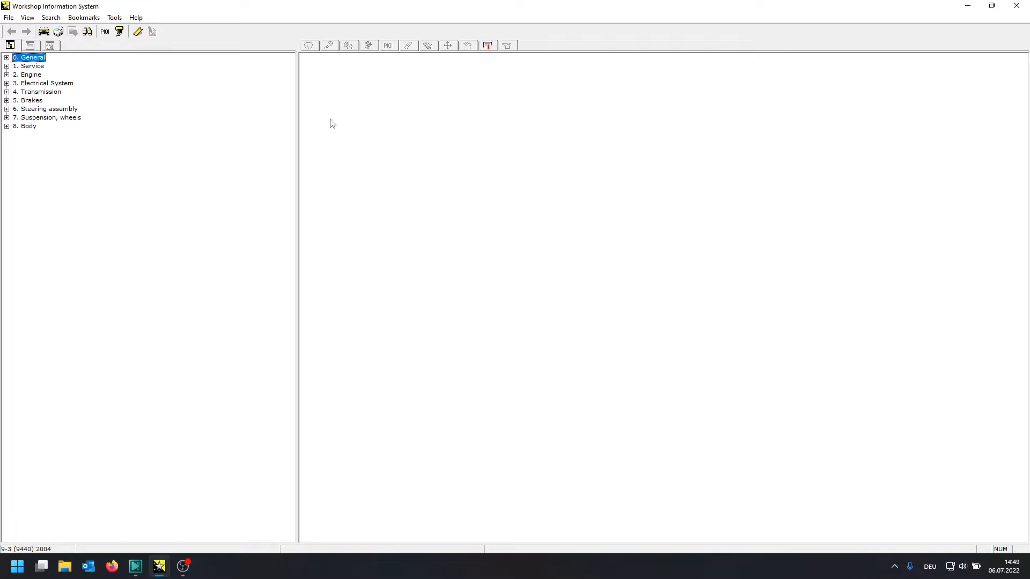
pyautogui.moveTo(287, 116)
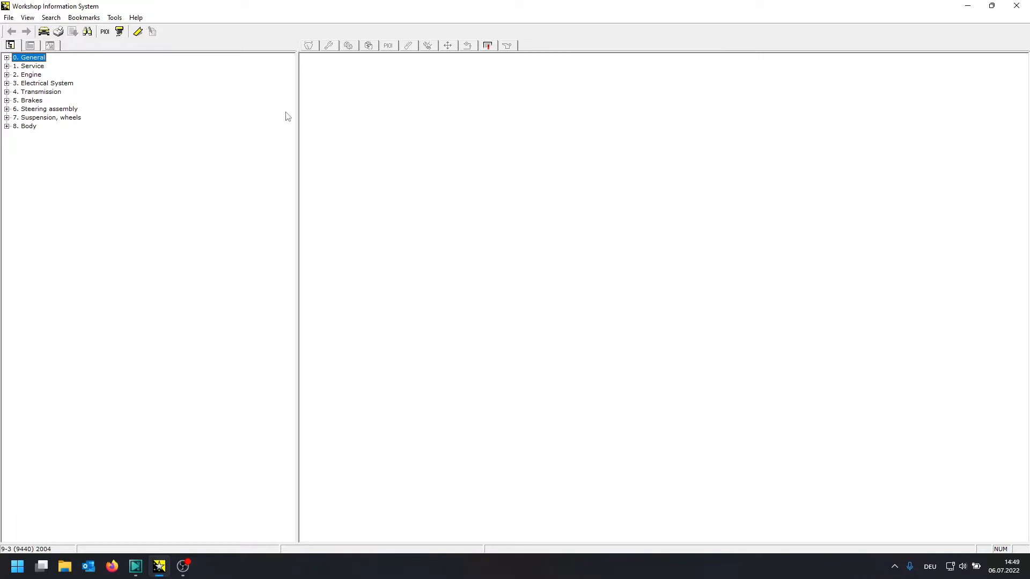
# - Navigate to Brakes > Footbrake system and list its special tools
pyautogui.click(7, 100)
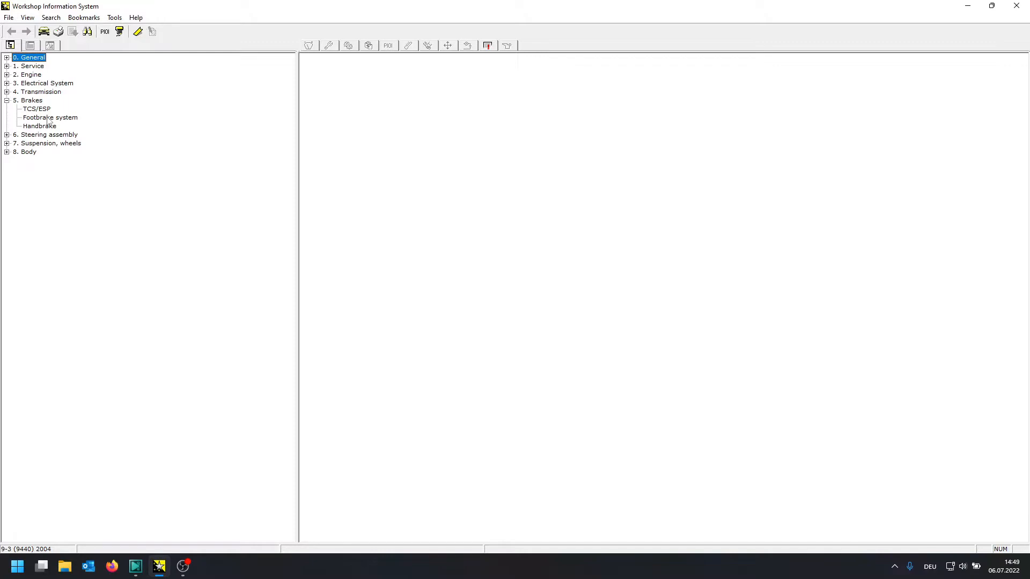
pyautogui.click(49, 117)
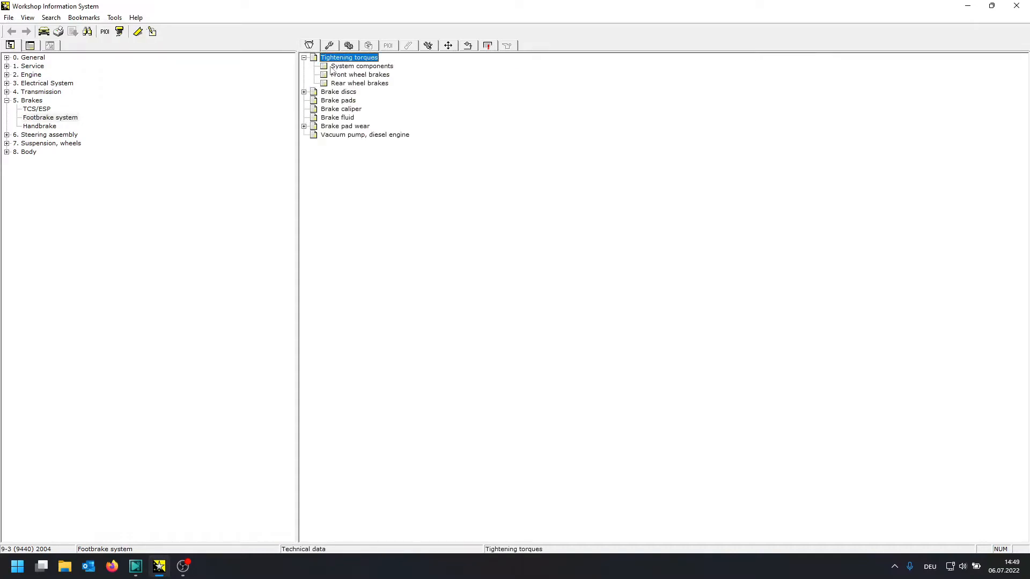
pyautogui.click(303, 57)
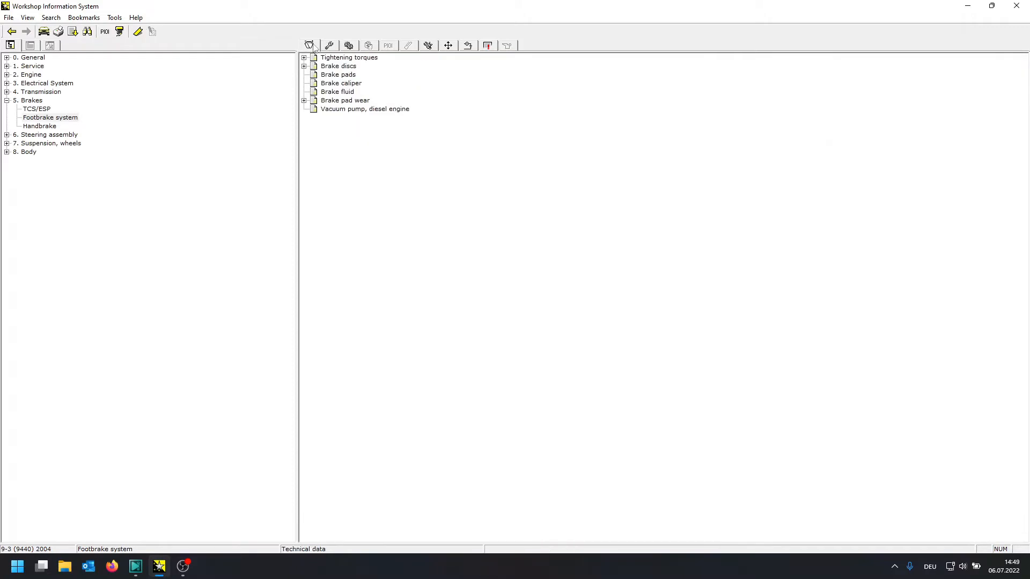
pyautogui.click(329, 45)
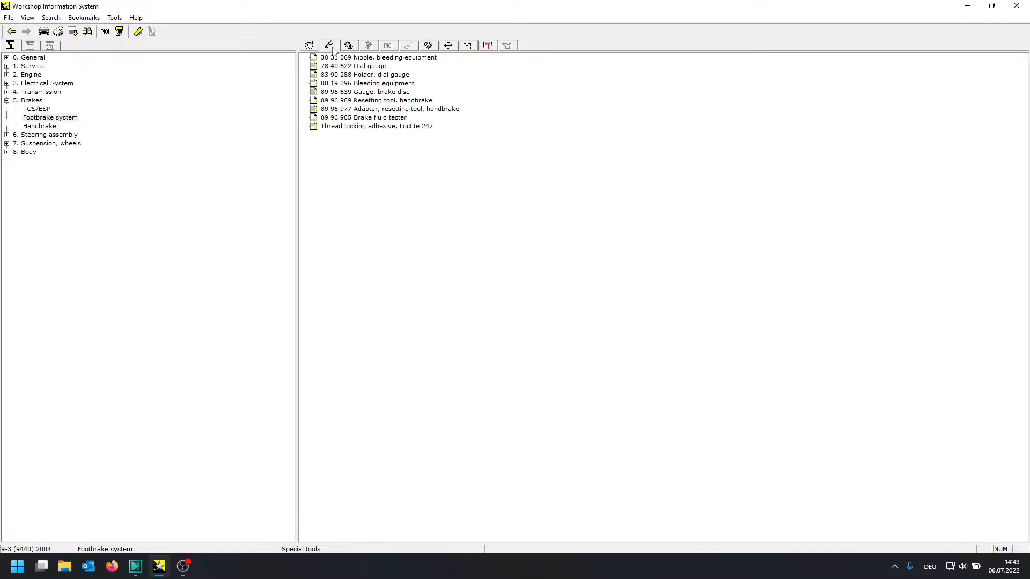
pyautogui.moveTo(348, 69)
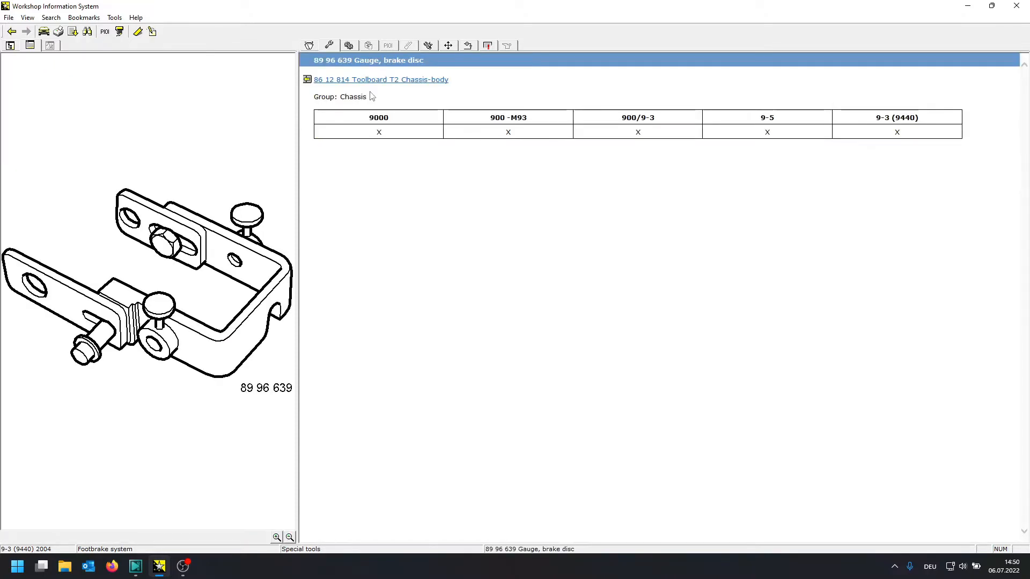
pyautogui.moveTo(329, 45)
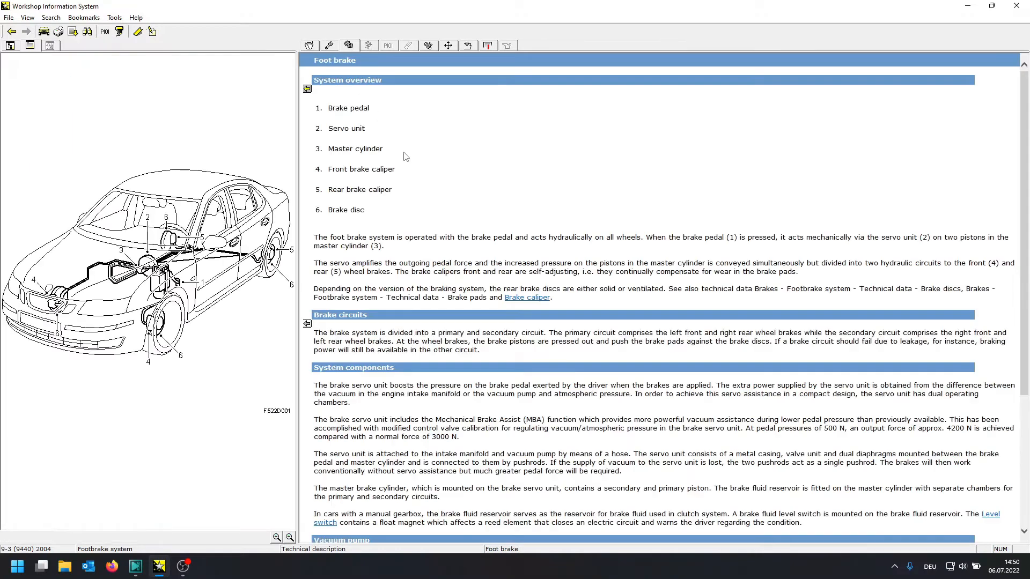
# - Scroll through the Foot brake technical description and back to its top
pyautogui.scroll(-3)
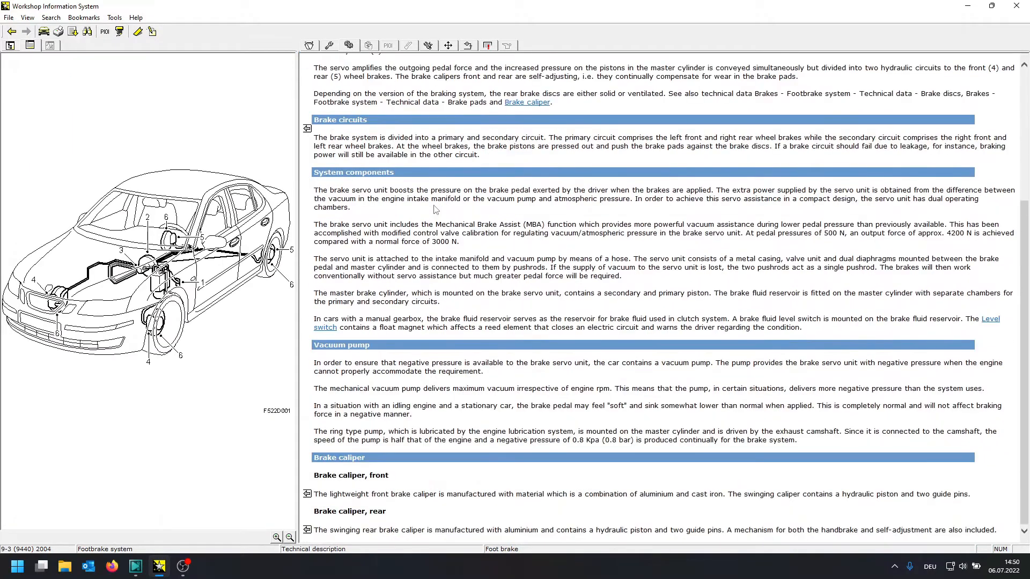
pyautogui.scroll(3)
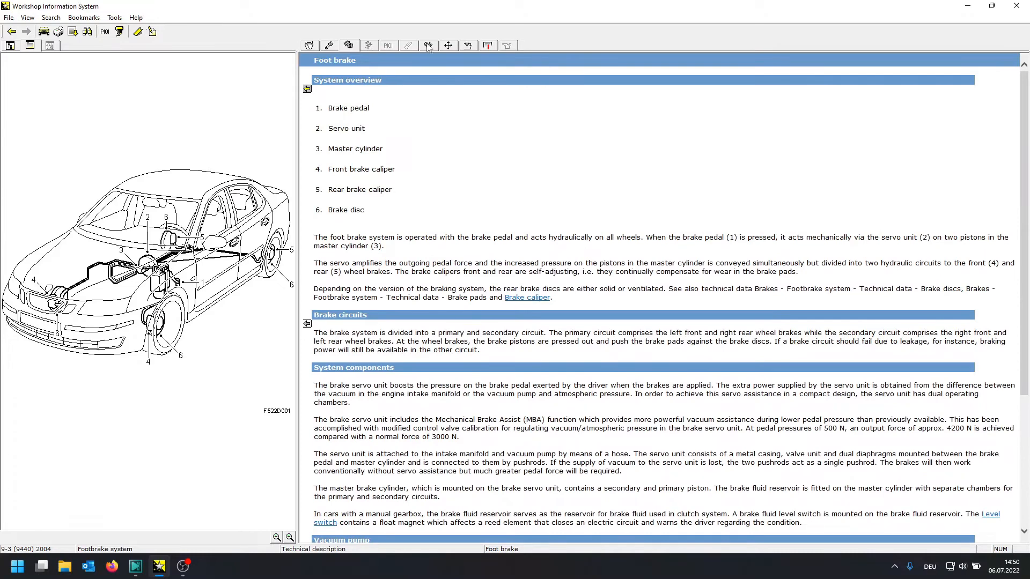
pyautogui.moveTo(428, 45)
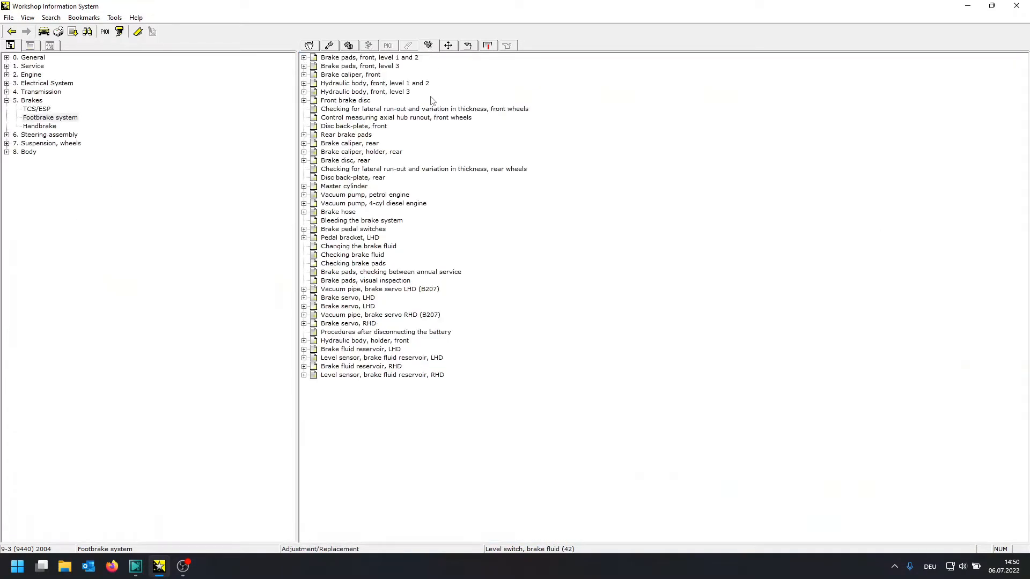
pyautogui.moveTo(321, 109)
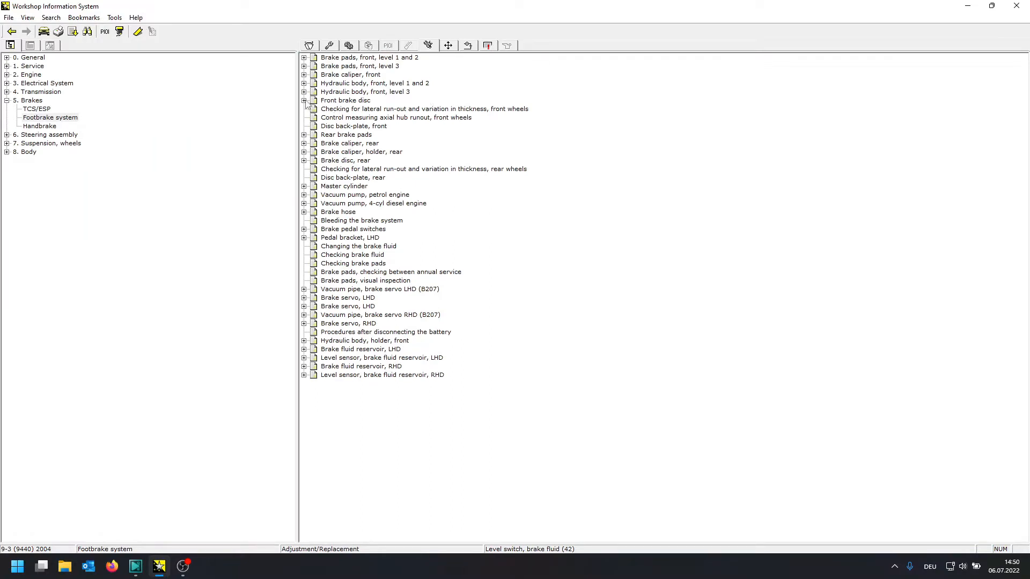
# - View the Front brake disc procedure illustrations for Level 3, suspending the caliper and fitting the caliper
pyautogui.click(303, 100)
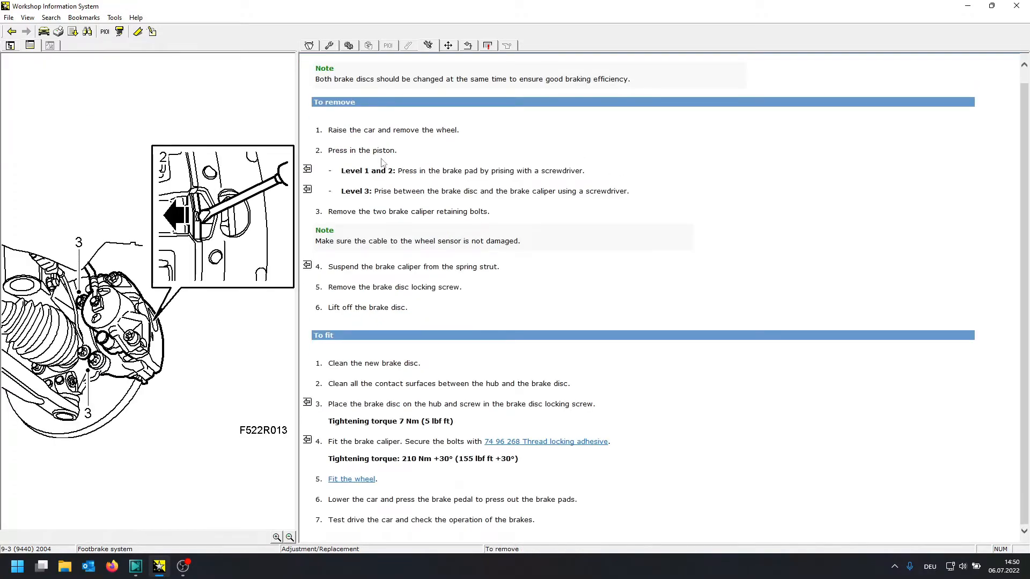
pyautogui.moveTo(308, 195)
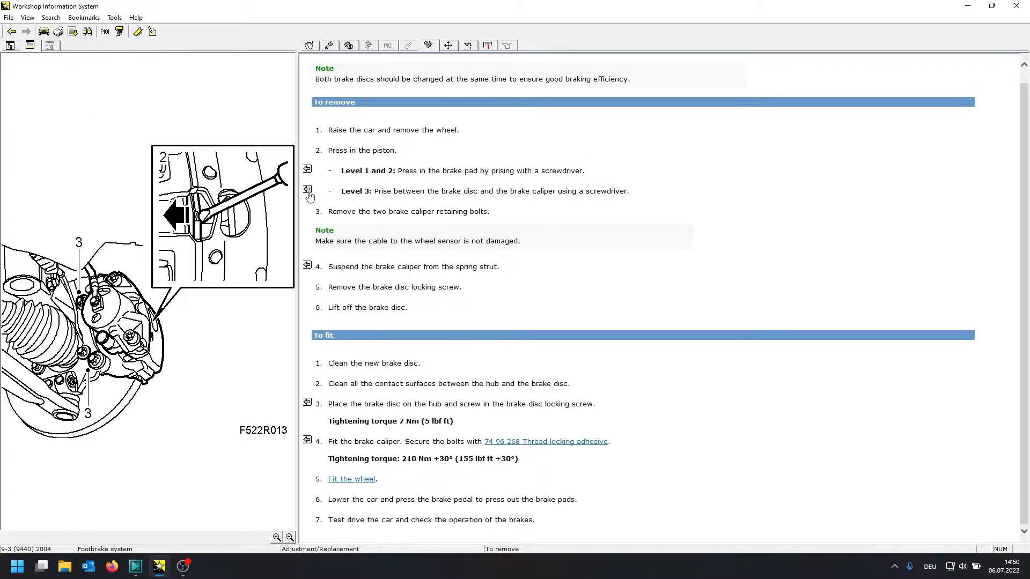
pyautogui.click(307, 191)
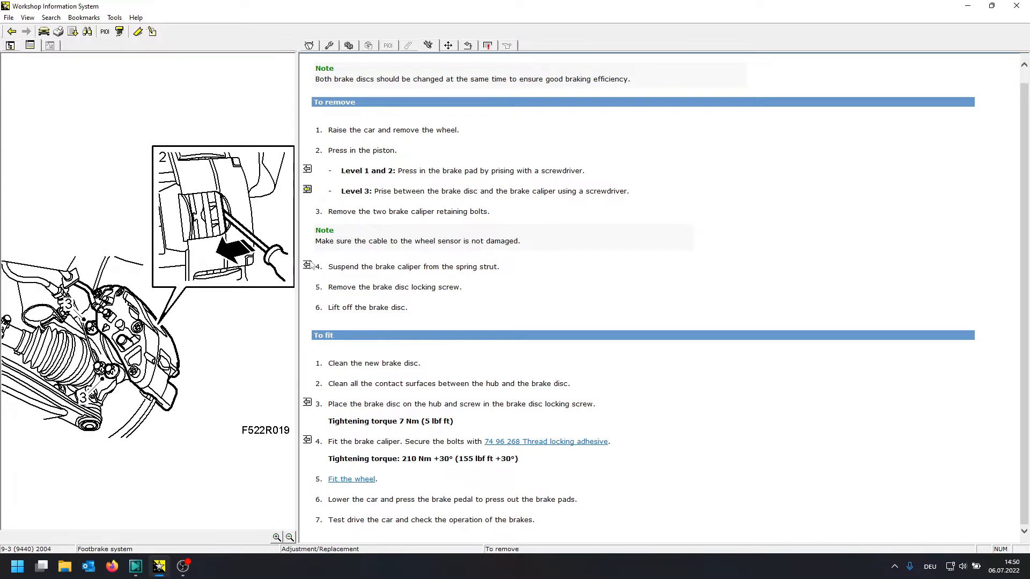
pyautogui.moveTo(310, 268)
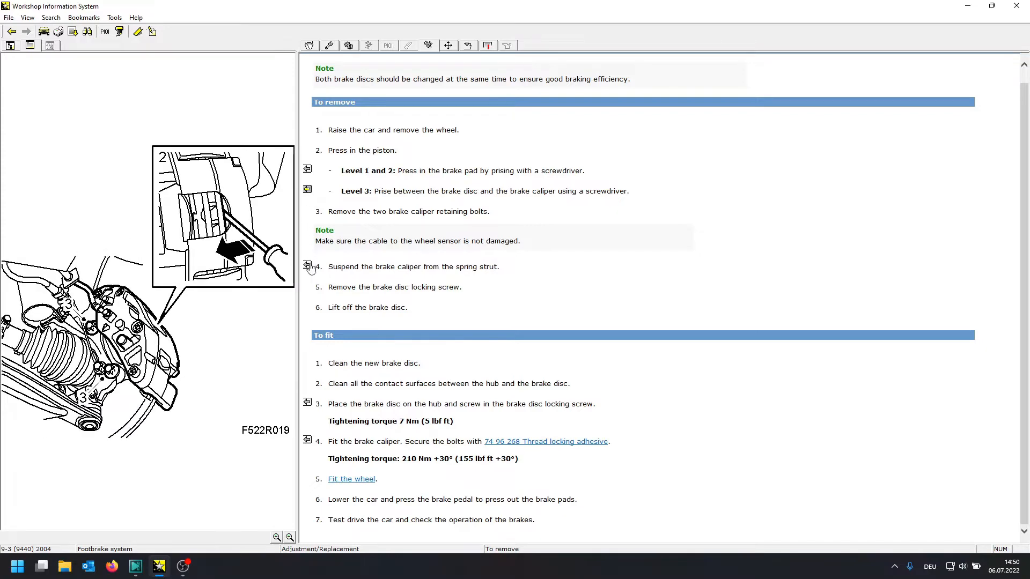
pyautogui.click(306, 265)
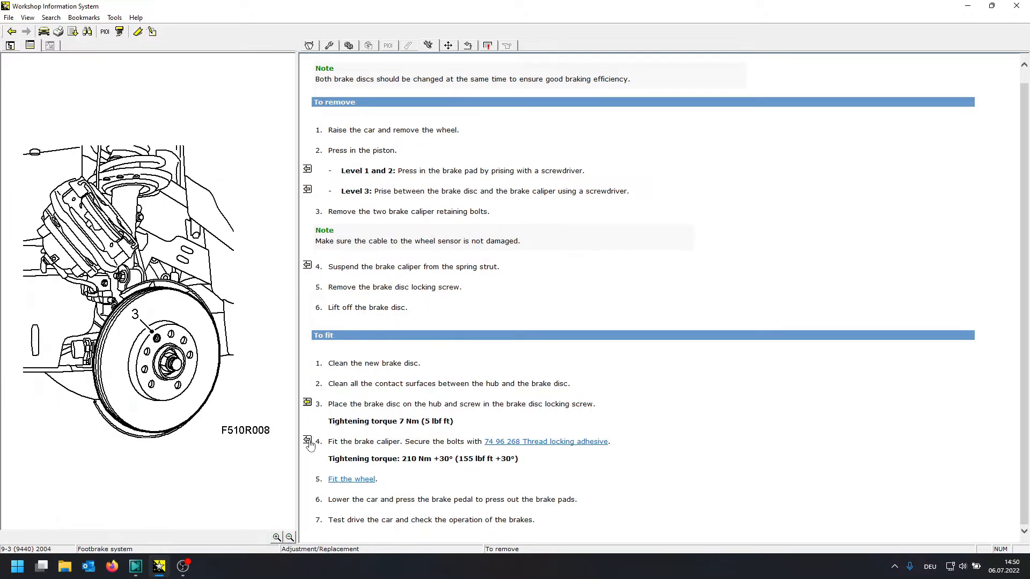
pyautogui.click(307, 440)
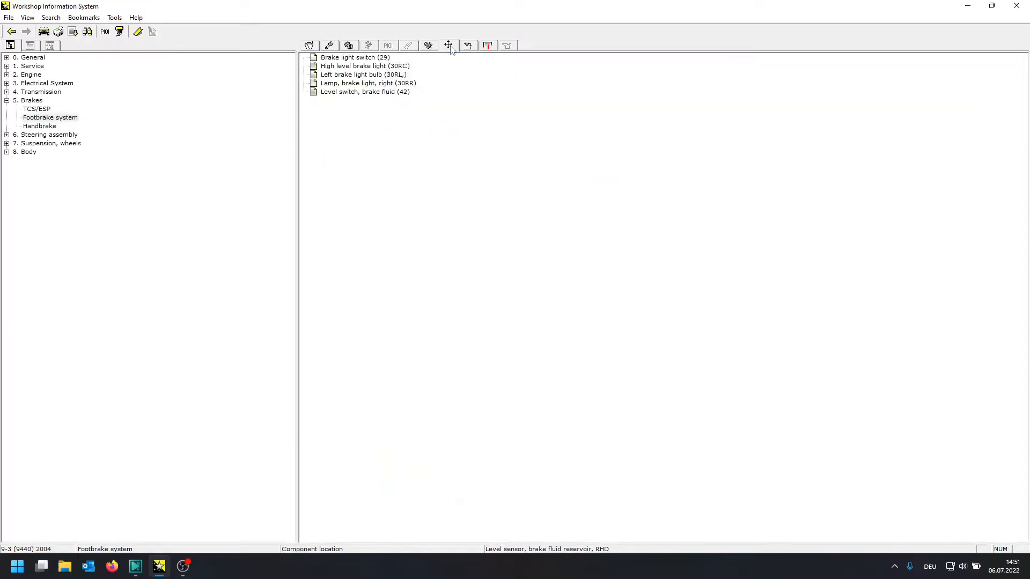
# - Show the enlarged Stoplights wiring diagram and locate light cluster unit 418RL
pyautogui.click(362, 74)
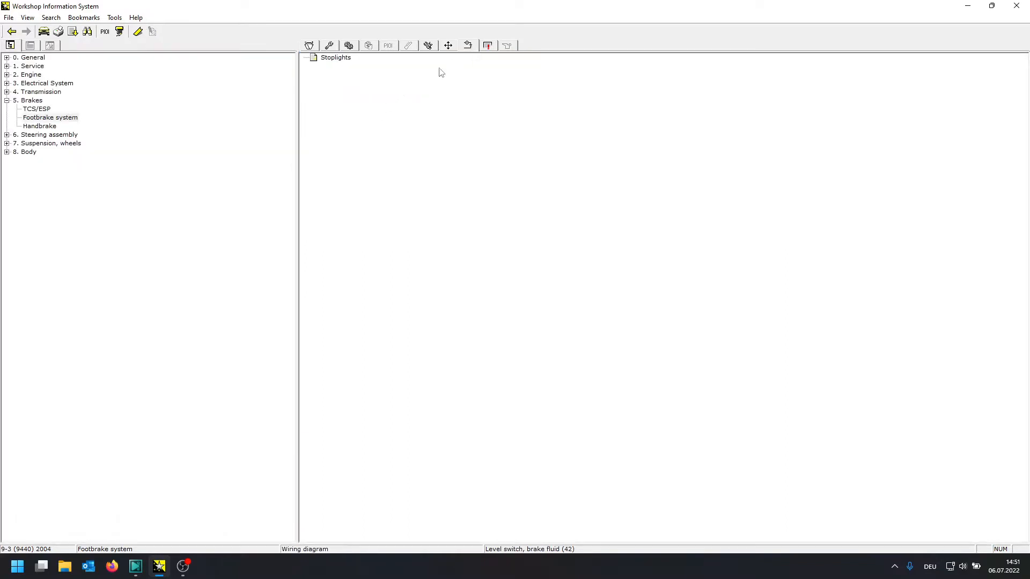
pyautogui.moveTo(347, 64)
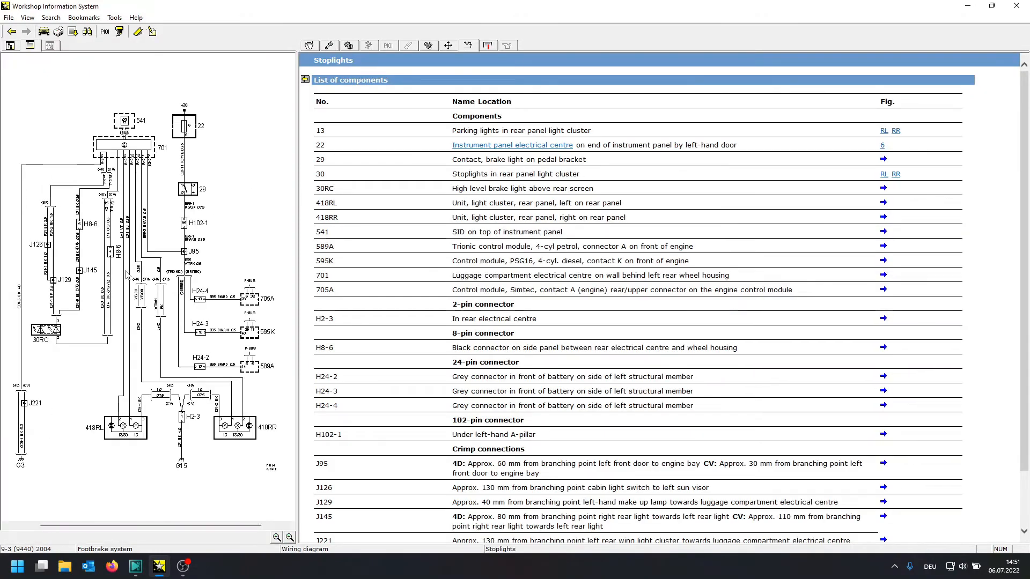
pyautogui.click(276, 537)
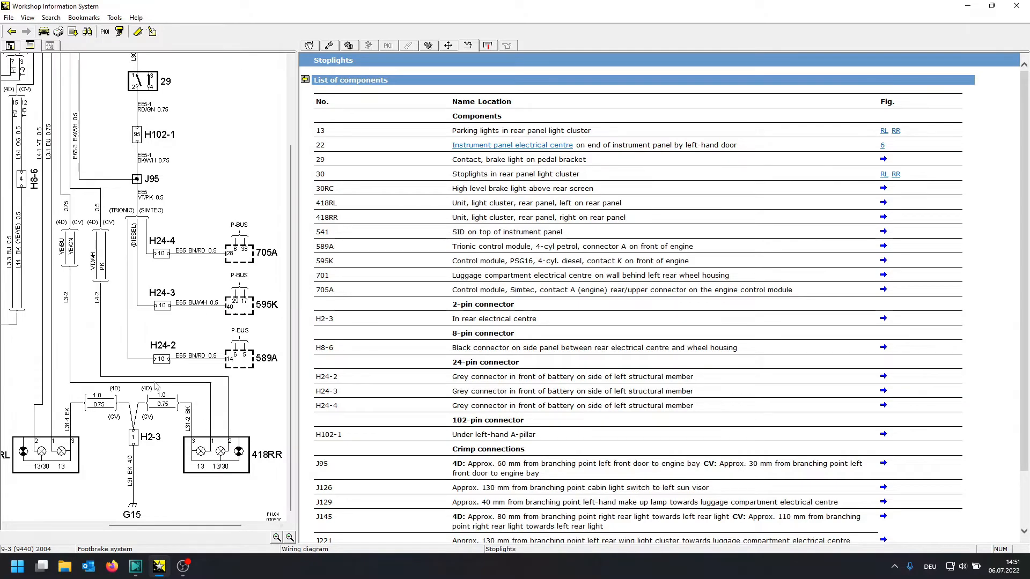
pyautogui.moveTo(151, 374)
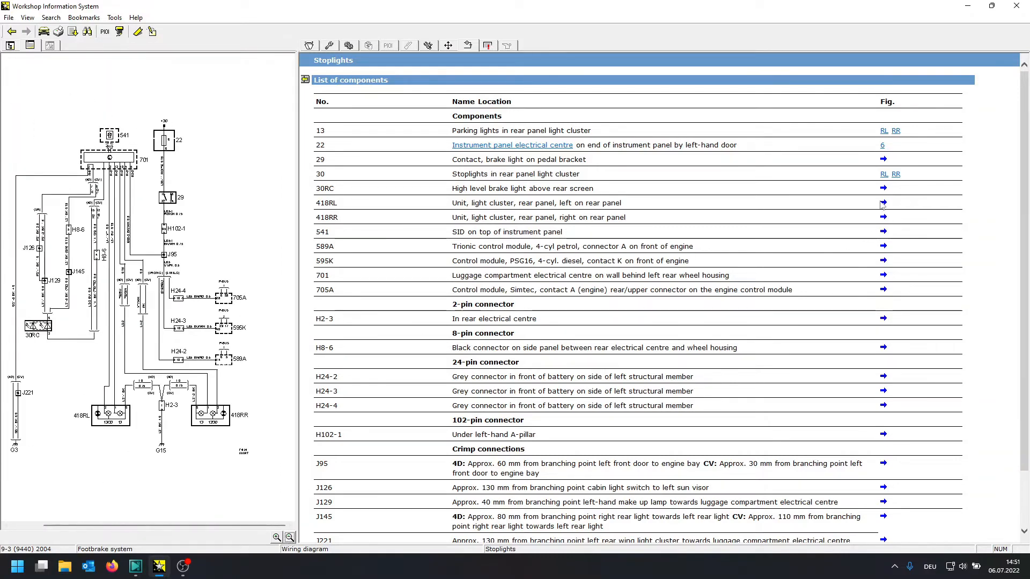
pyautogui.click(883, 202)
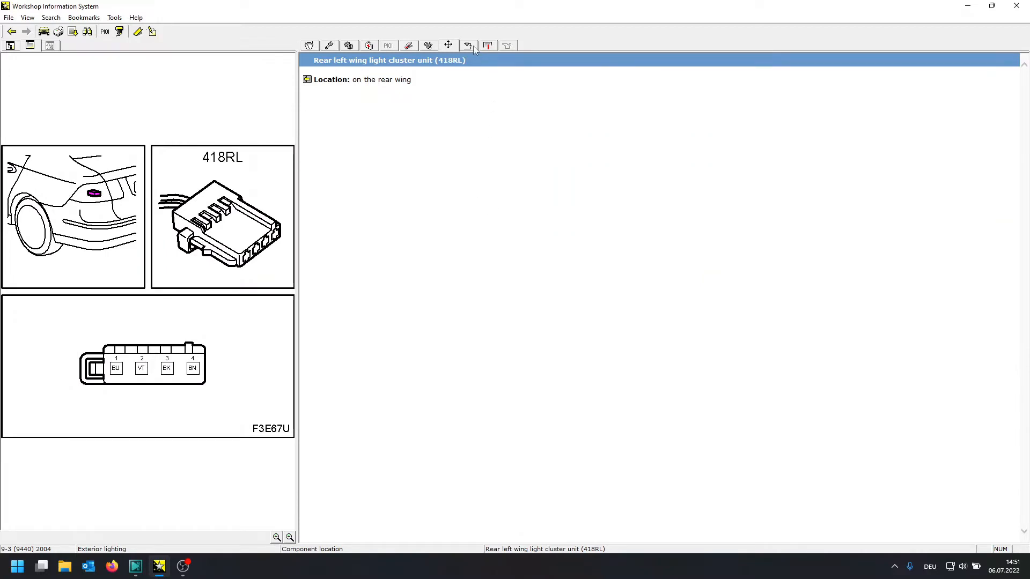
pyautogui.moveTo(487, 45)
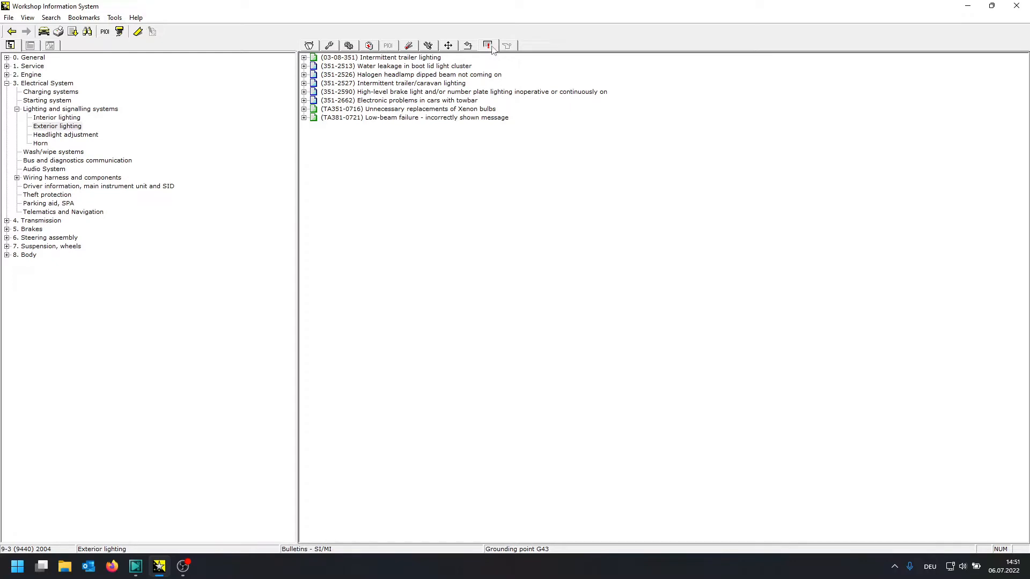
pyautogui.moveTo(487, 72)
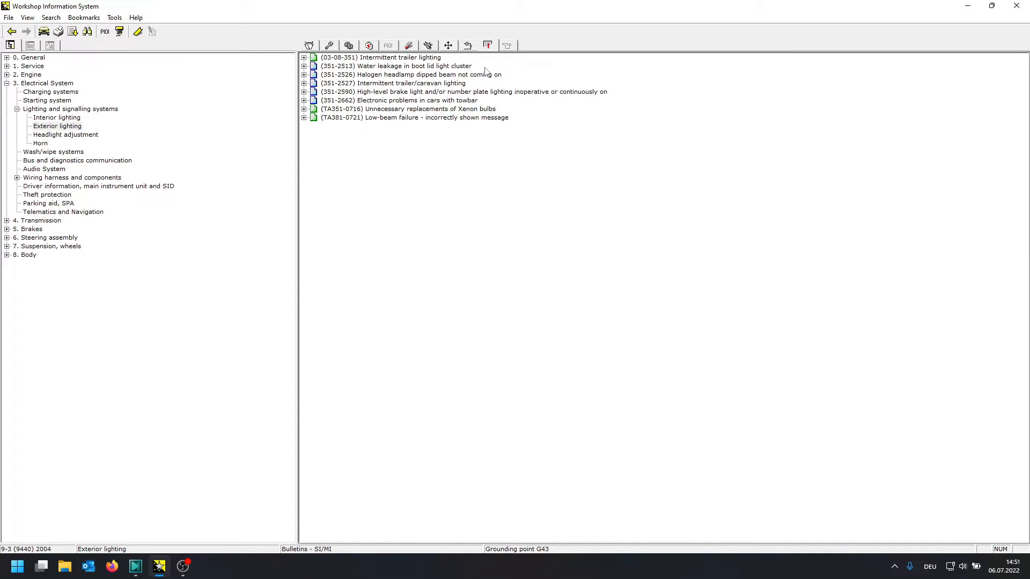
pyautogui.moveTo(452, 100)
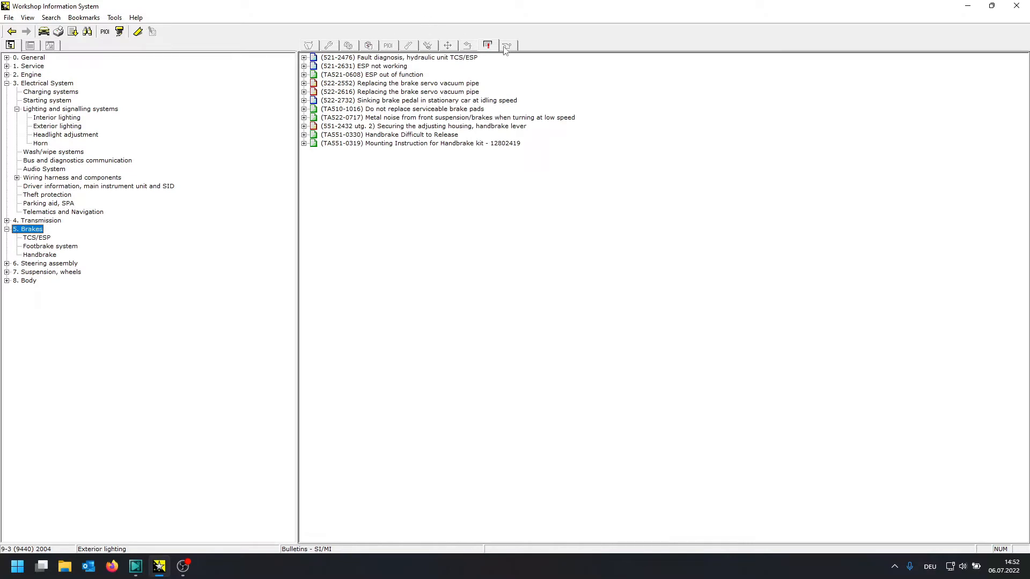
pyautogui.moveTo(494, 50)
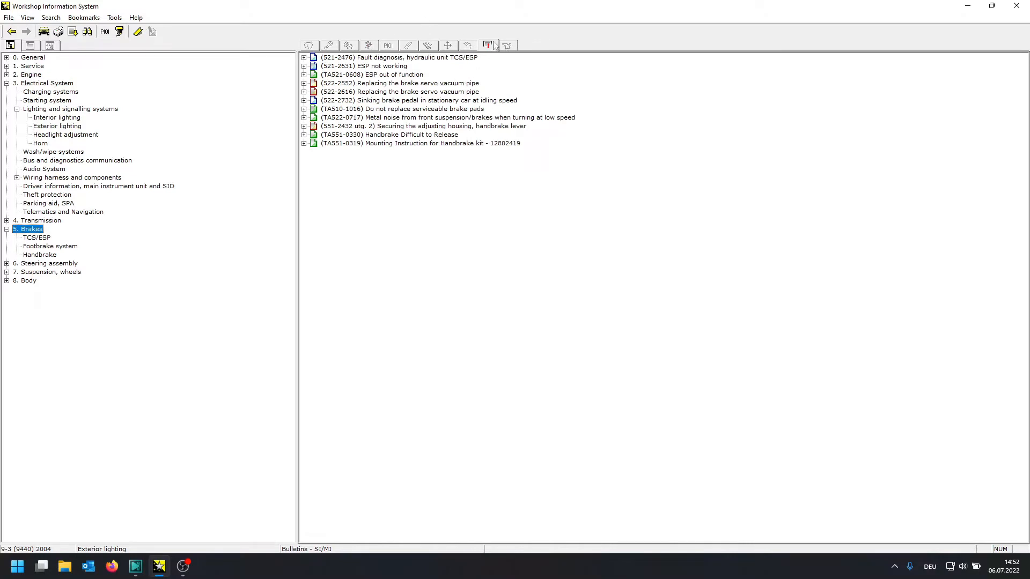
pyautogui.moveTo(488, 45)
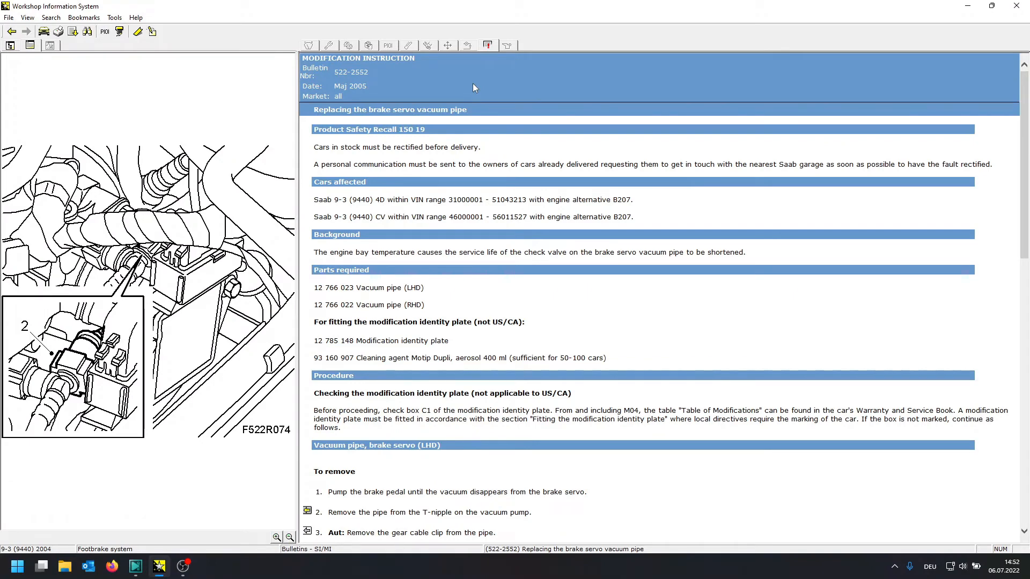
pyautogui.moveTo(4, 87)
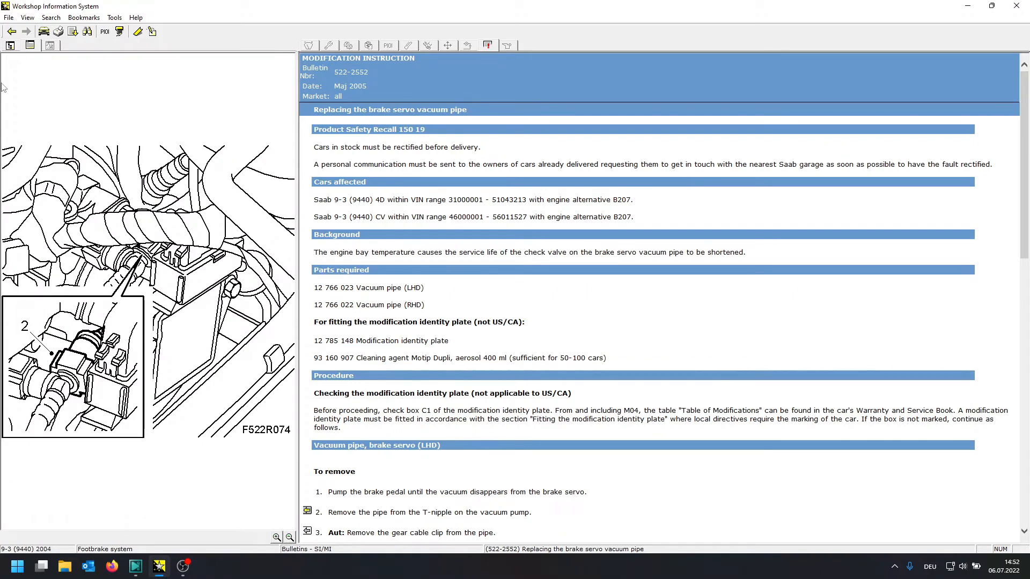
# - Return to the list, filter to Footbrake system then Interior lighting, and show its symptom list
pyautogui.click(9, 45)
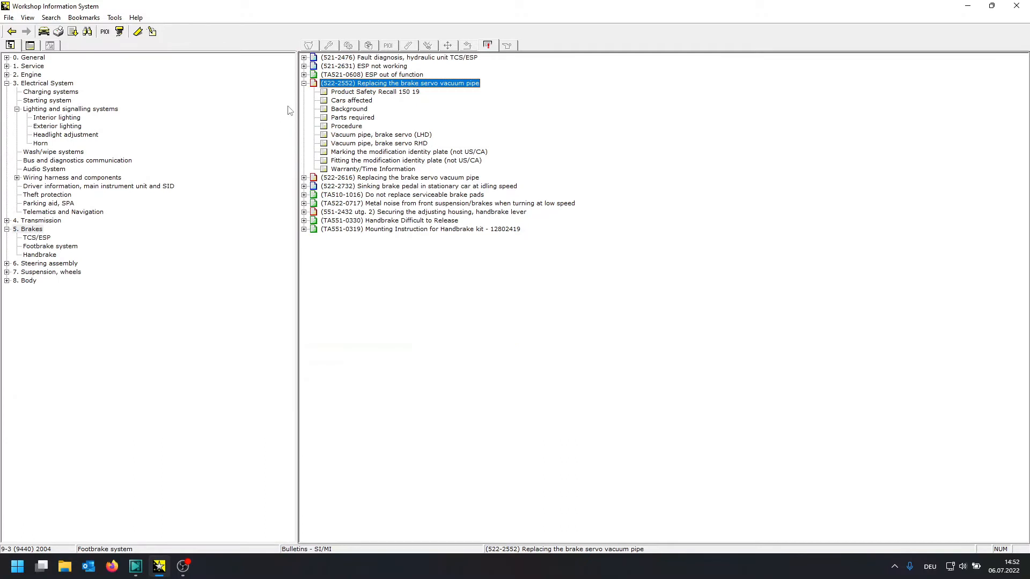
pyautogui.click(50, 246)
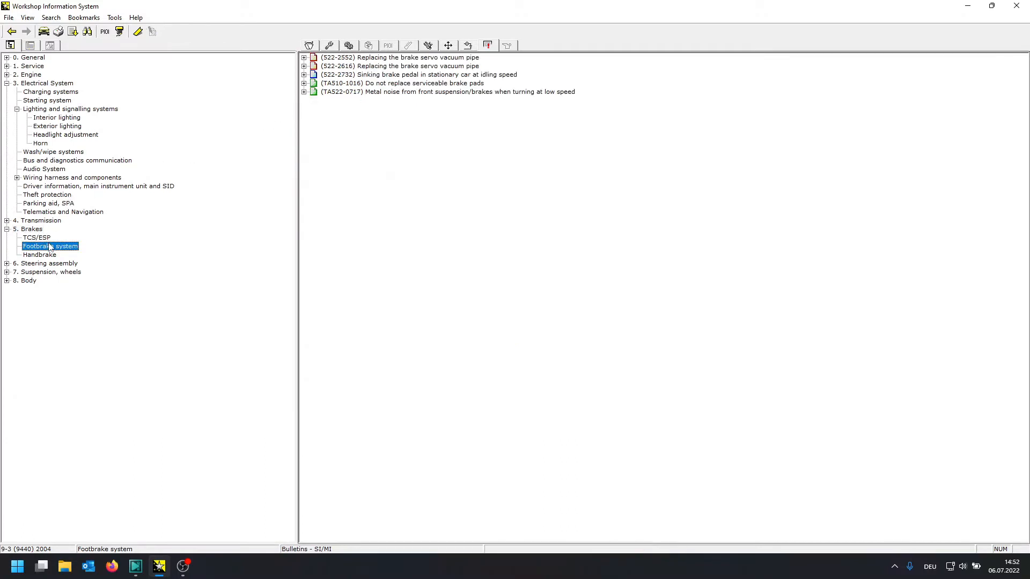
pyautogui.click(56, 117)
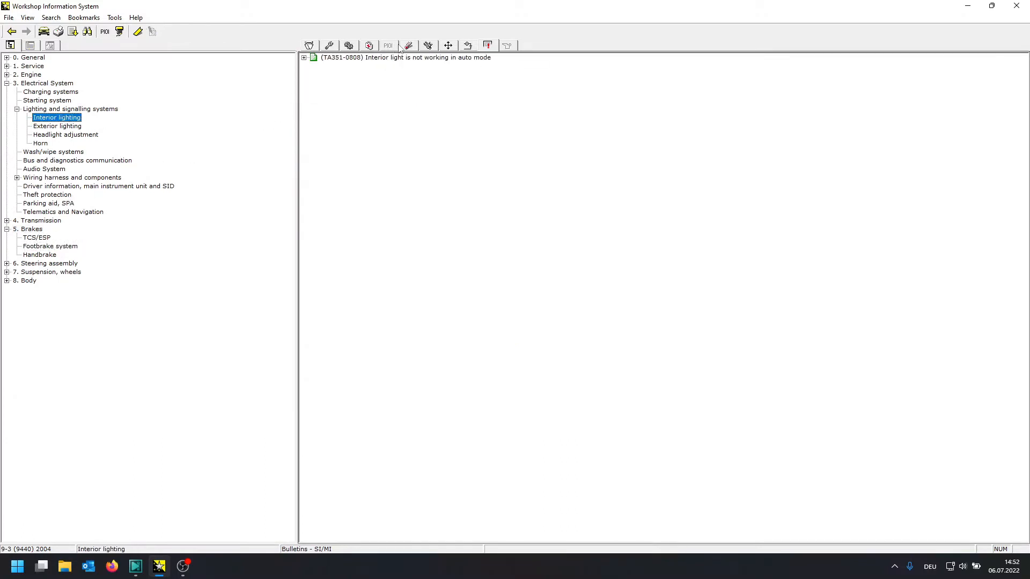
pyautogui.moveTo(407, 45)
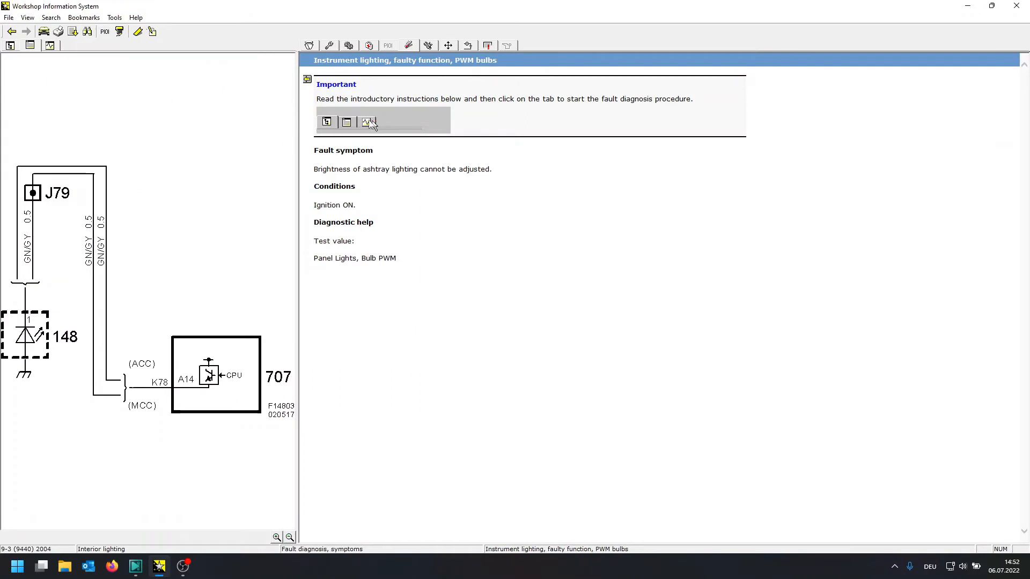
pyautogui.moveTo(11, 51)
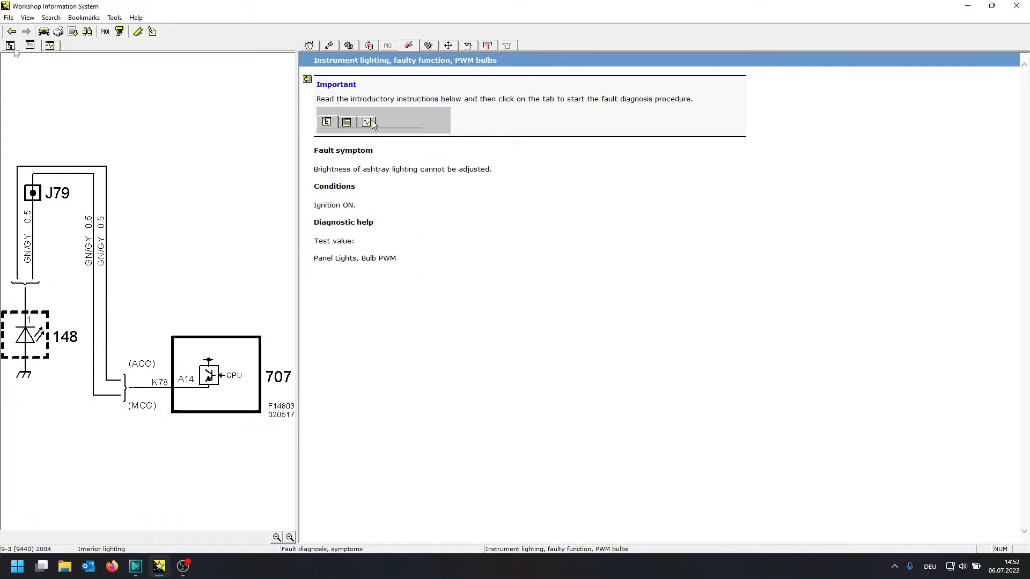
pyautogui.click(10, 45)
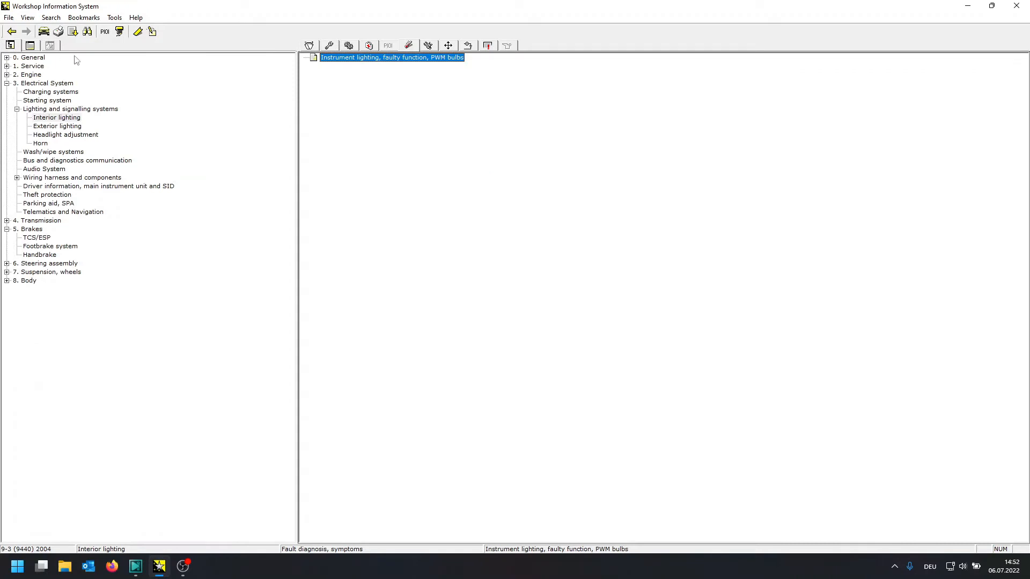
pyautogui.moveTo(81, 55)
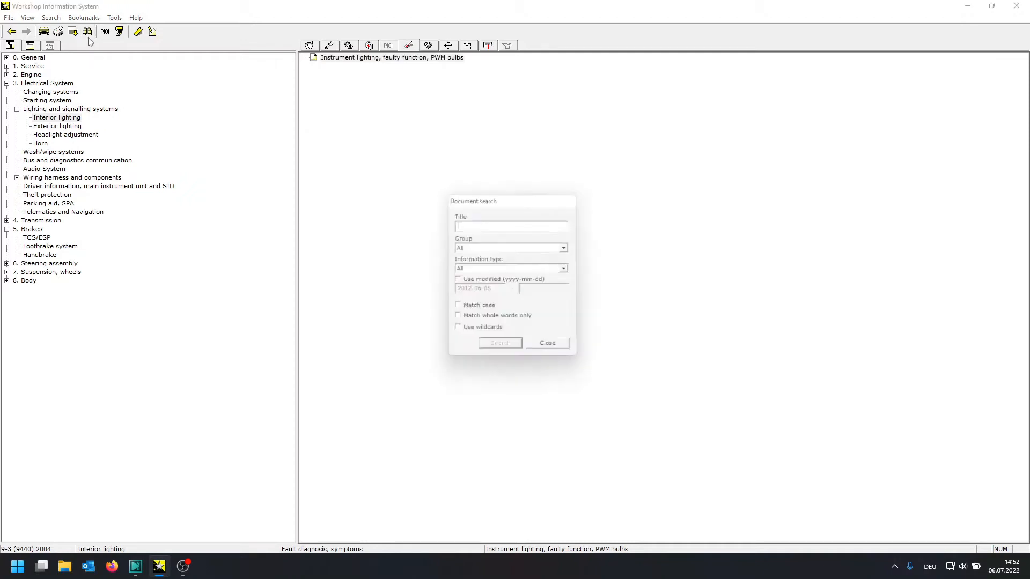
# - Search documents for P0101 and read the P0101 00 mass air flow sensor fault diagnosis
pyautogui.write('P0')
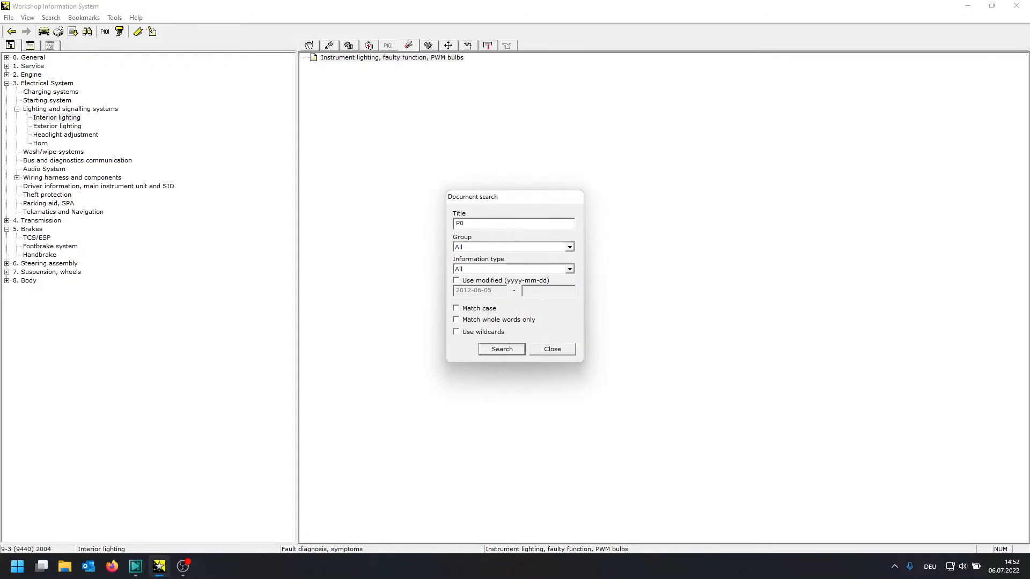
pyautogui.write('10')
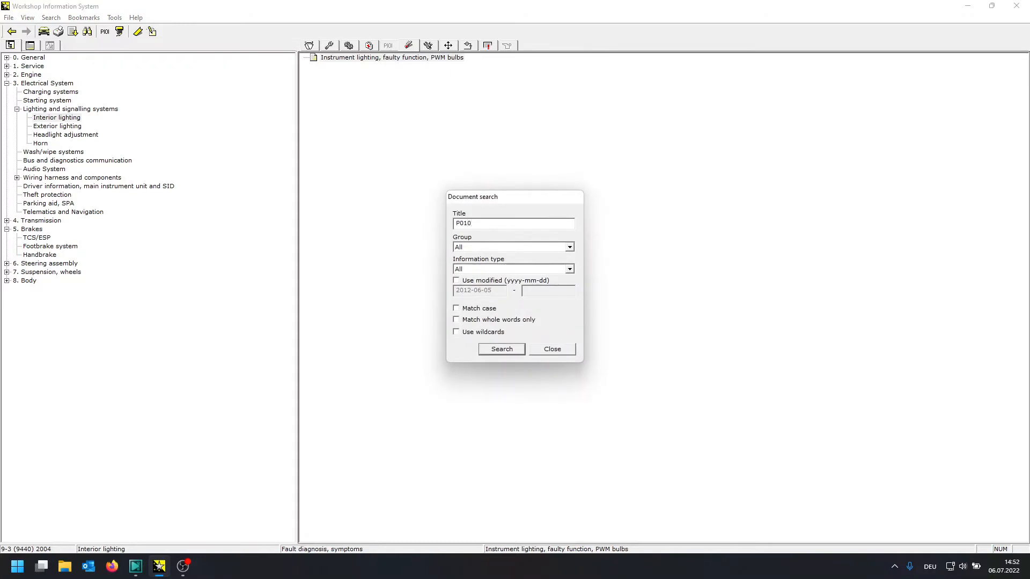
pyautogui.write('1')
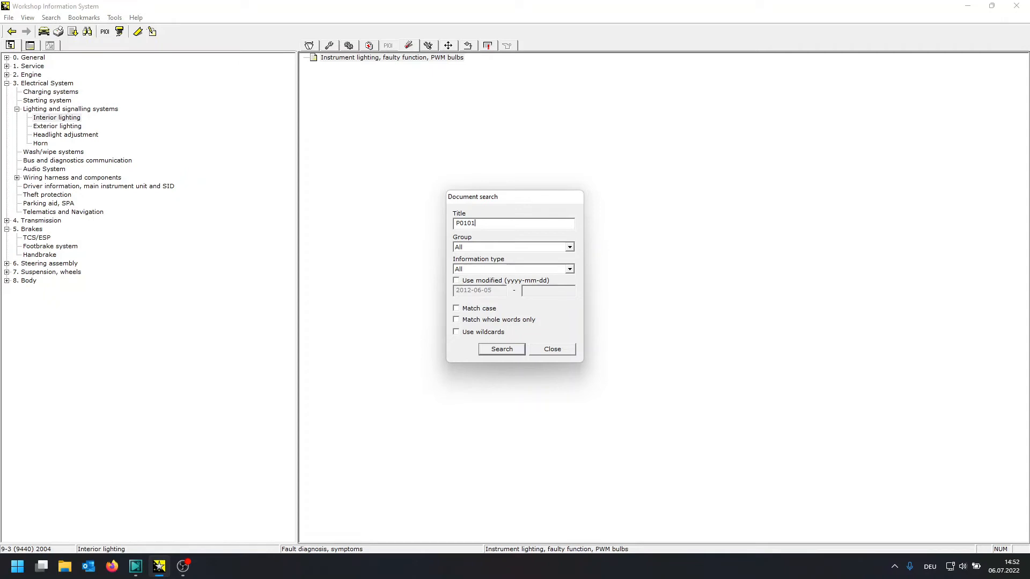
pyautogui.click(501, 348)
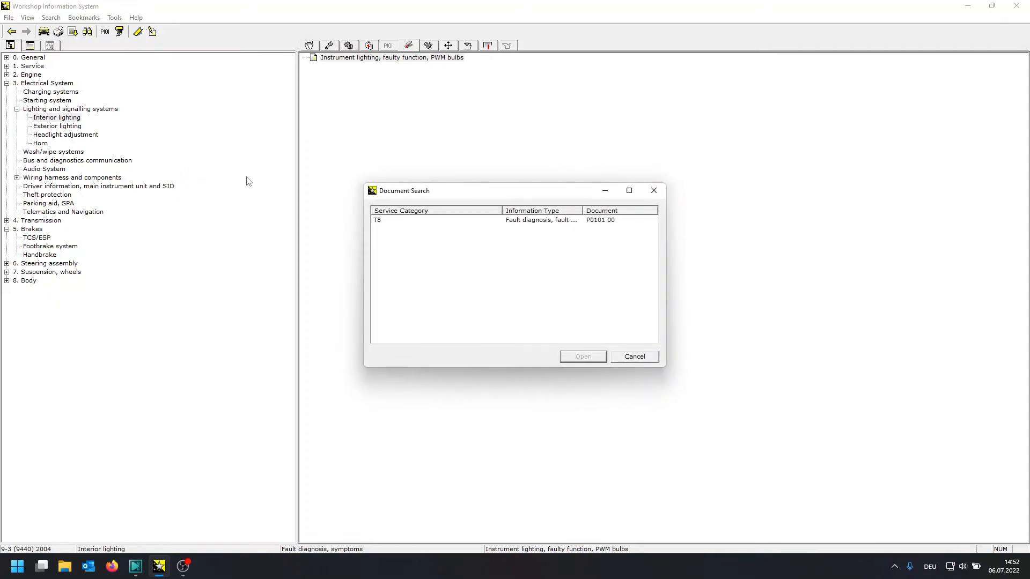
pyautogui.click(538, 220)
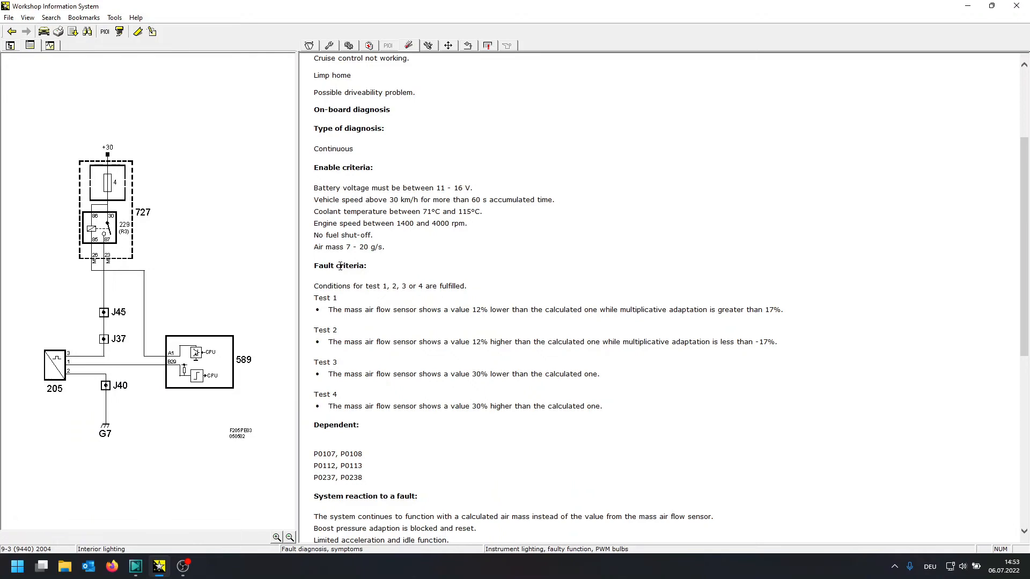
pyautogui.scroll(-3)
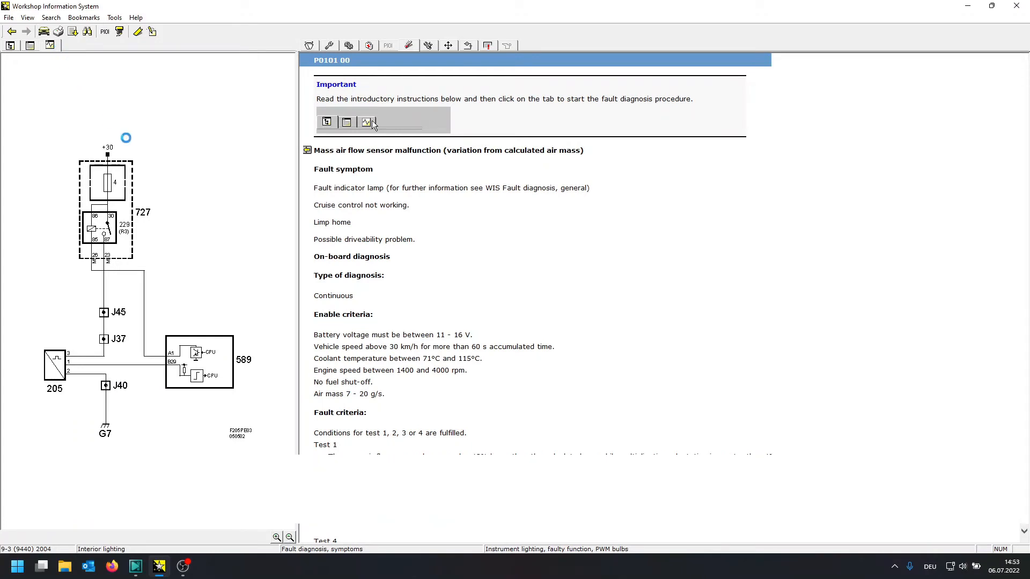
# - Start the P0101 guided fault trace and inspect the induction system picture zoomed and full
pyautogui.click(365, 121)
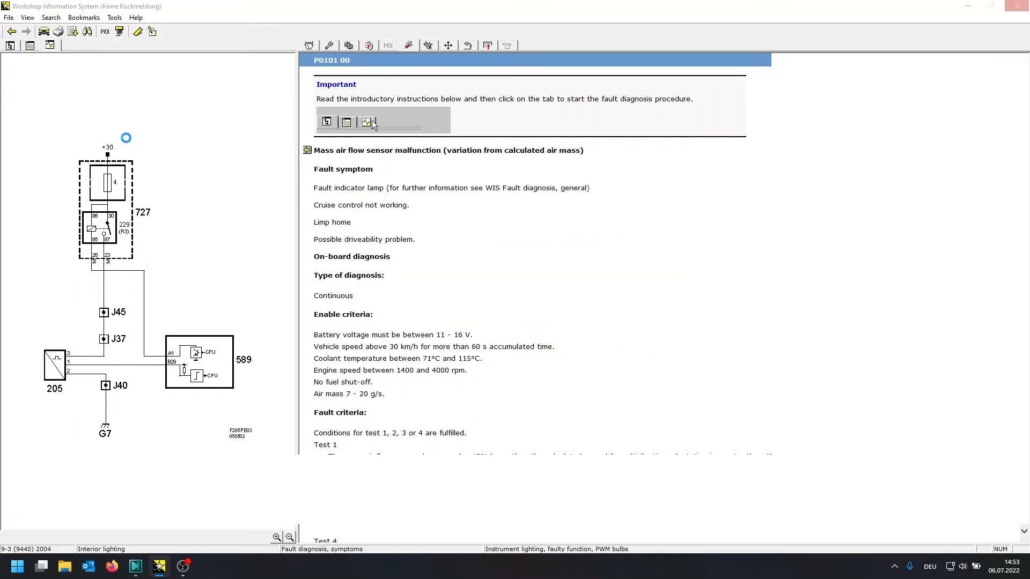
pyautogui.click(367, 122)
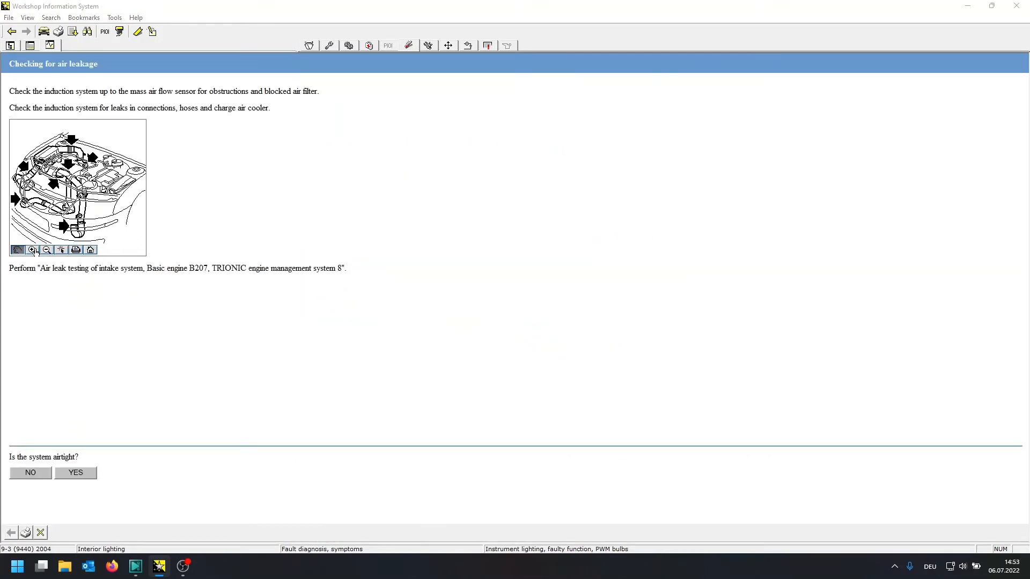
pyautogui.click(31, 250)
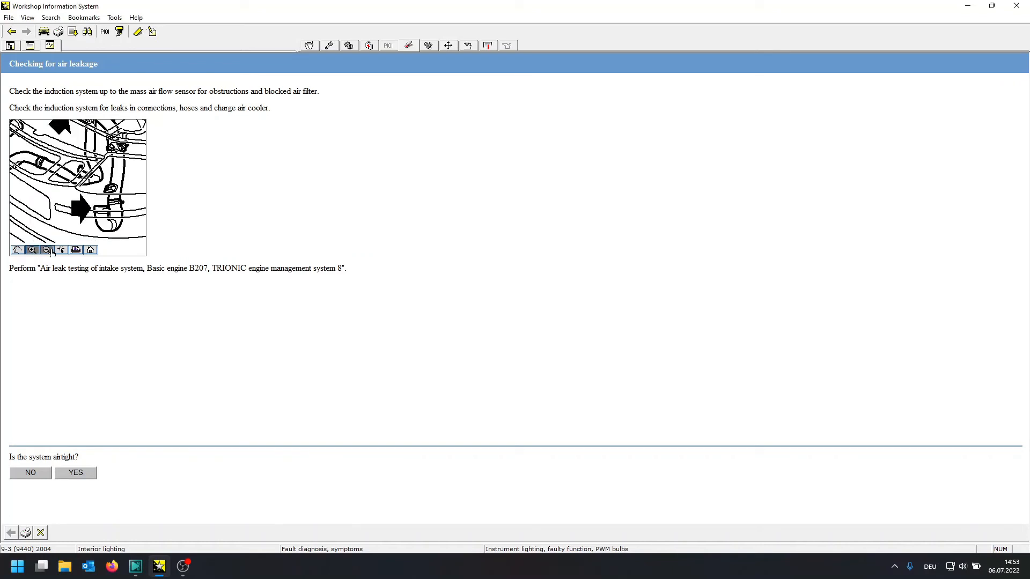
pyautogui.click(46, 250)
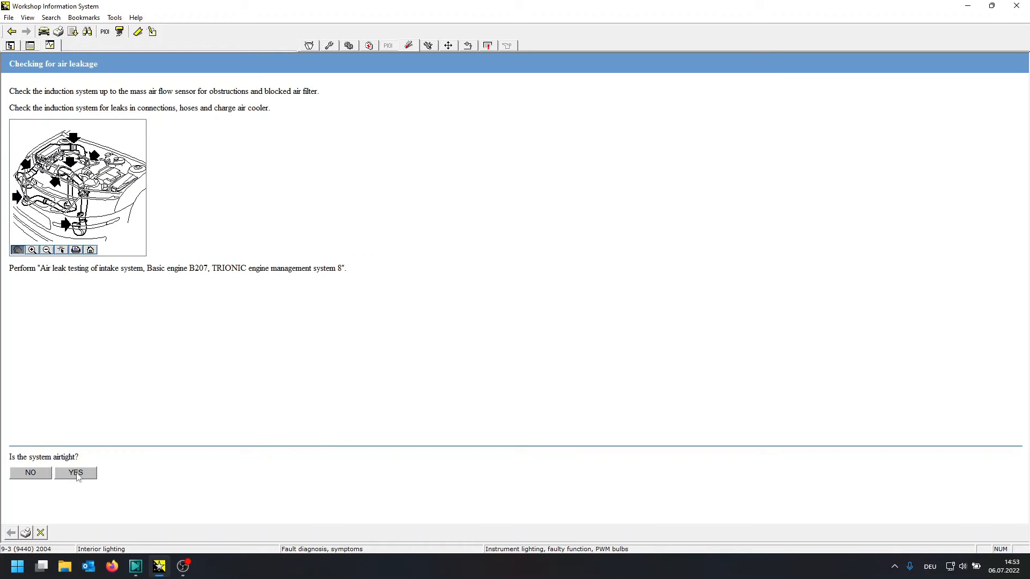
# - Answer YES to the airtight check and cancel the mass air flow sensor document list
pyautogui.click(75, 473)
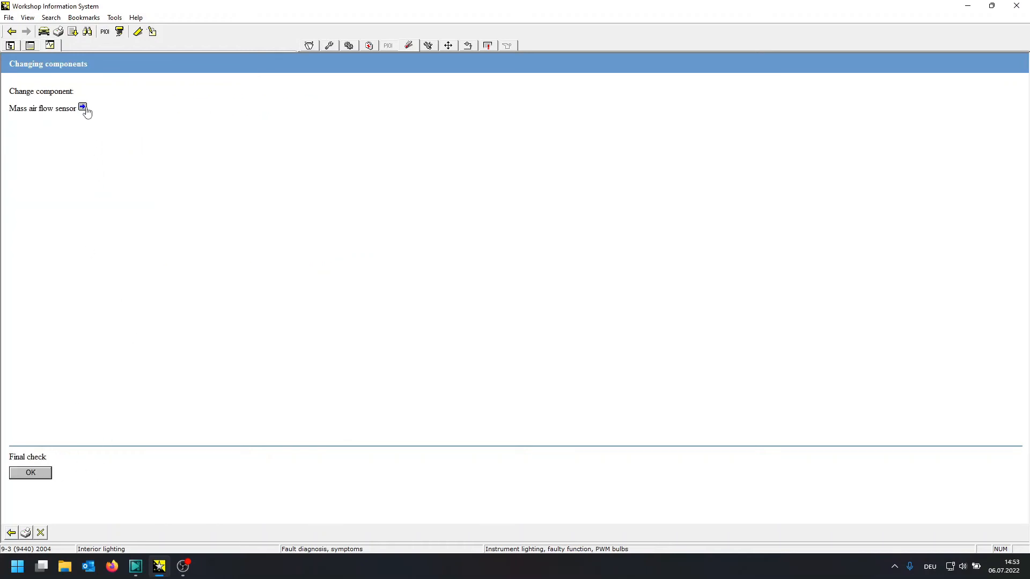
pyautogui.click(83, 107)
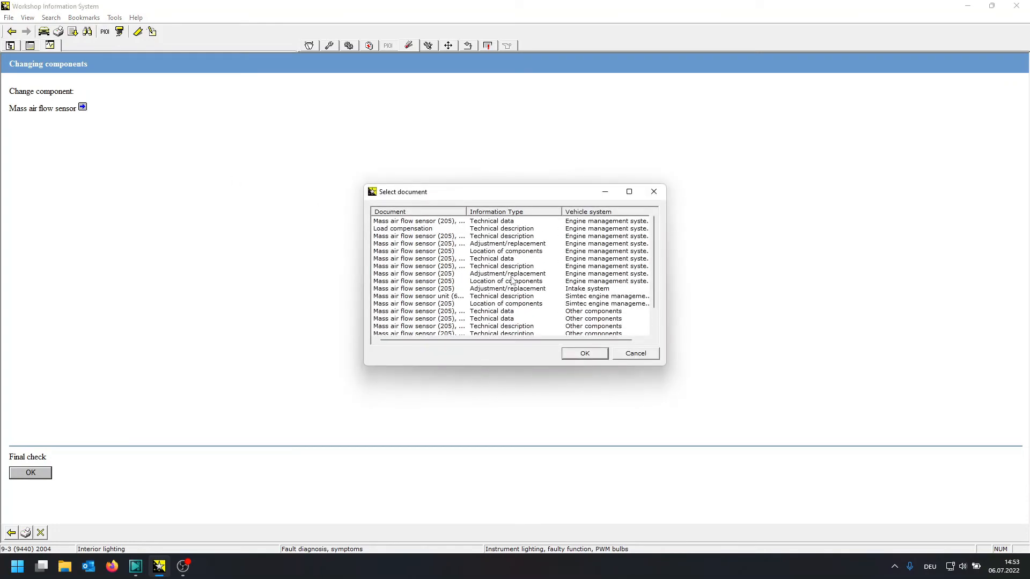
pyautogui.moveTo(643, 369)
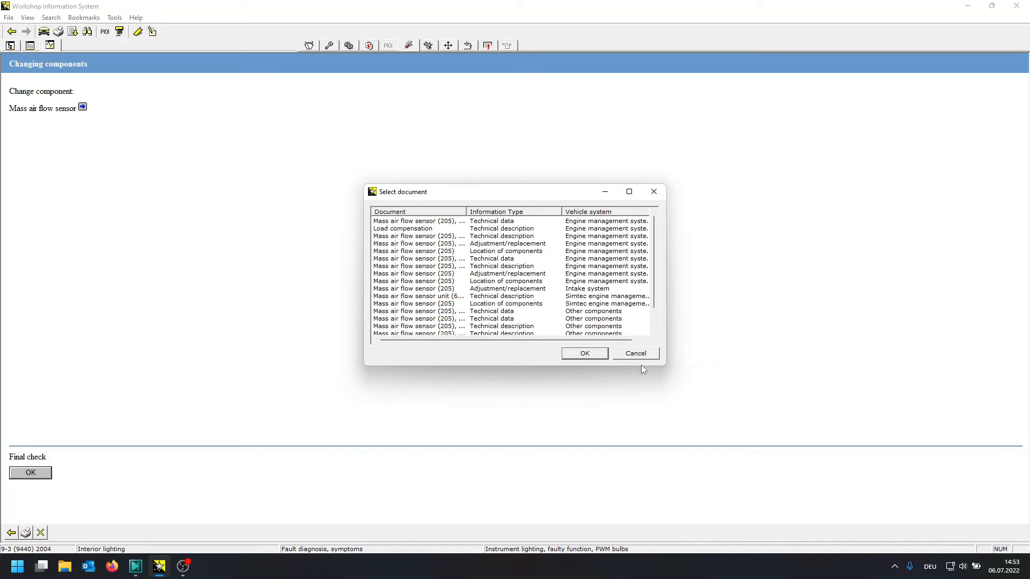
pyautogui.click(634, 352)
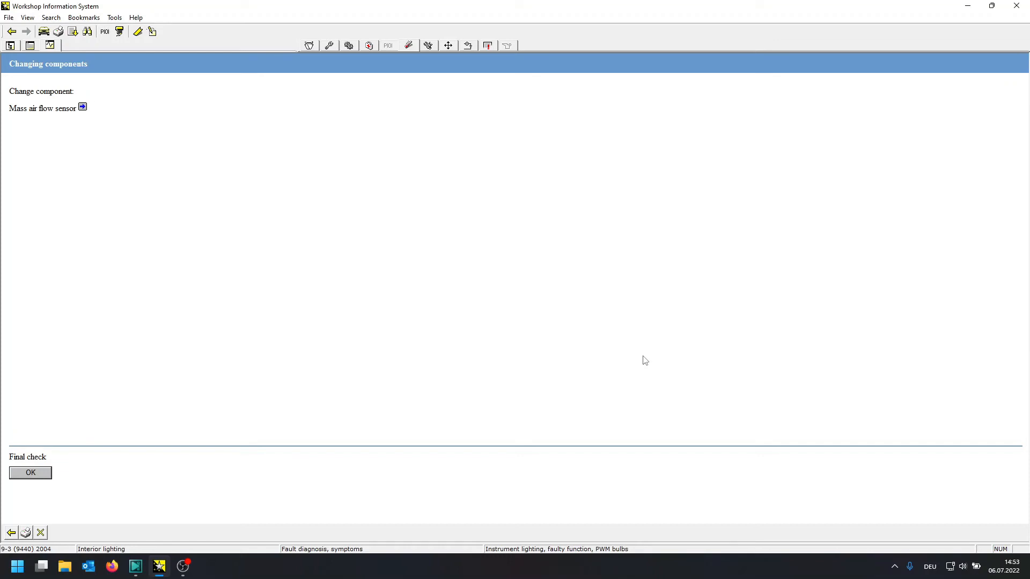
pyautogui.moveTo(102, 119)
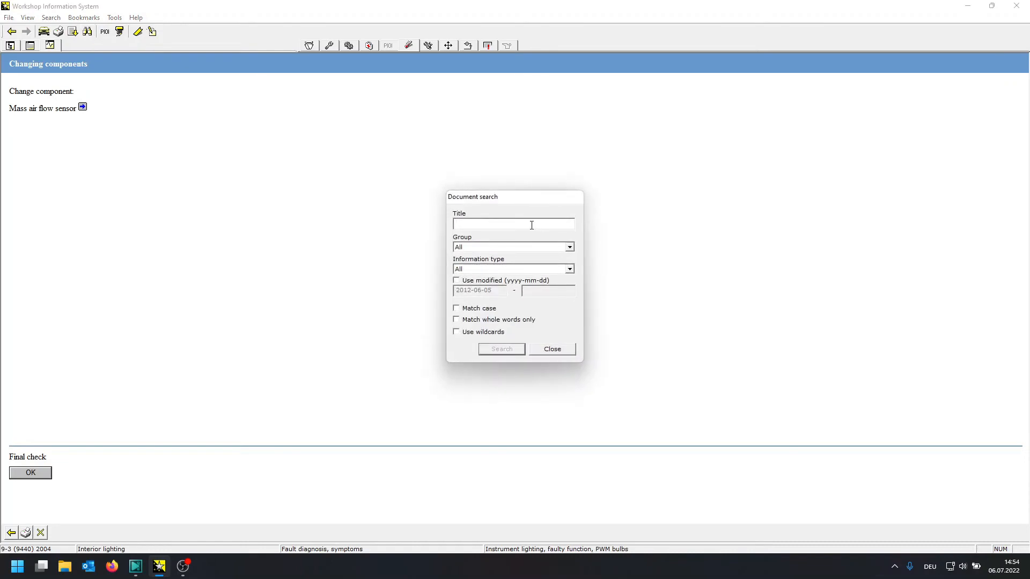
# - Search documents for P0300 and review the results
pyautogui.write('P0300')
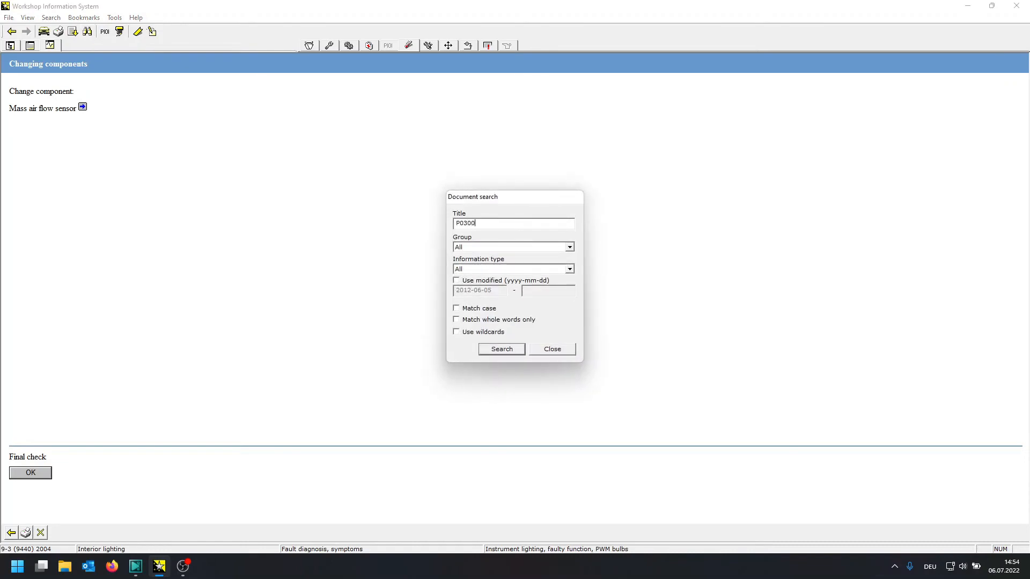
pyautogui.click(501, 349)
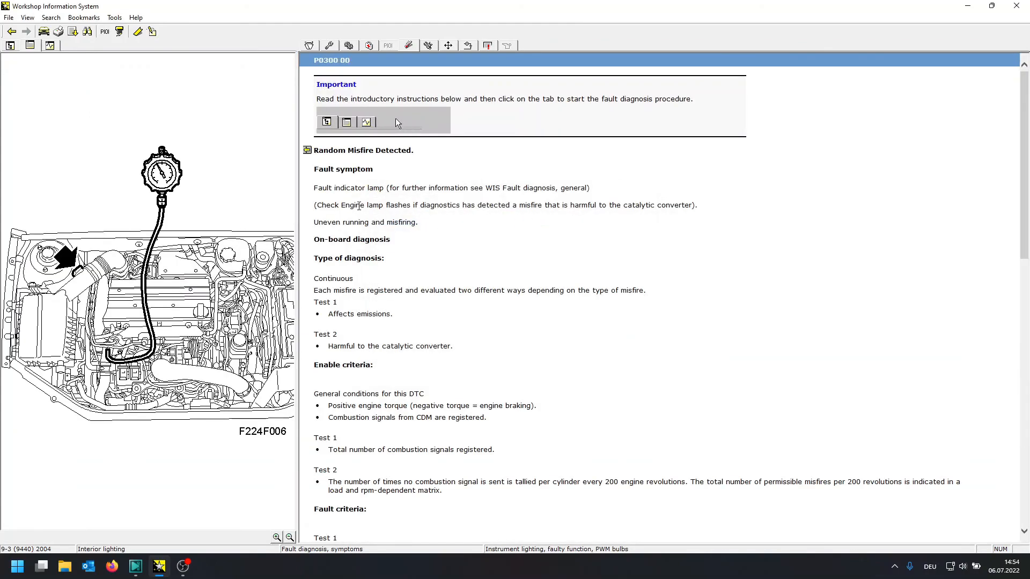
pyautogui.scroll(-3)
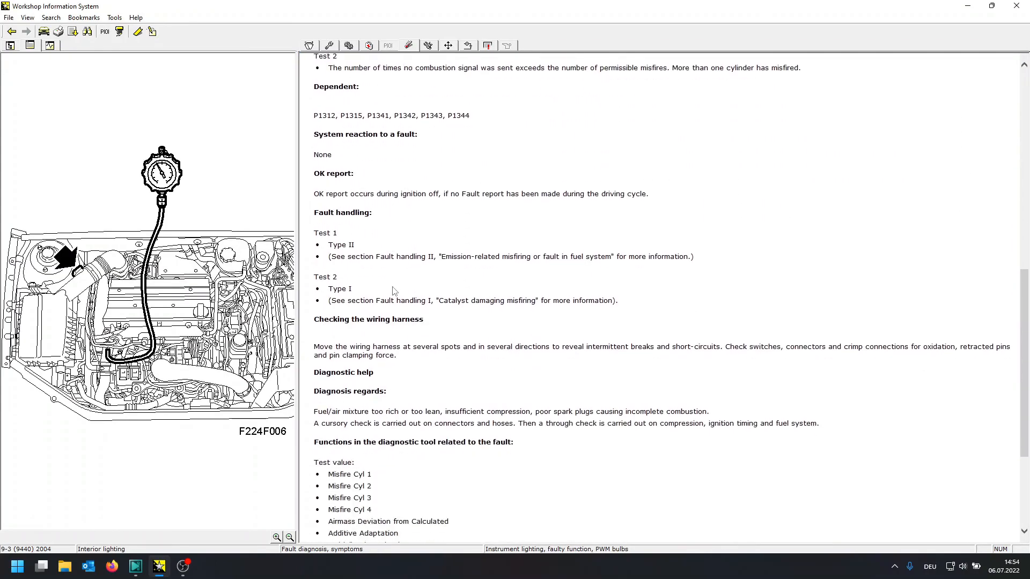
pyautogui.scroll(3)
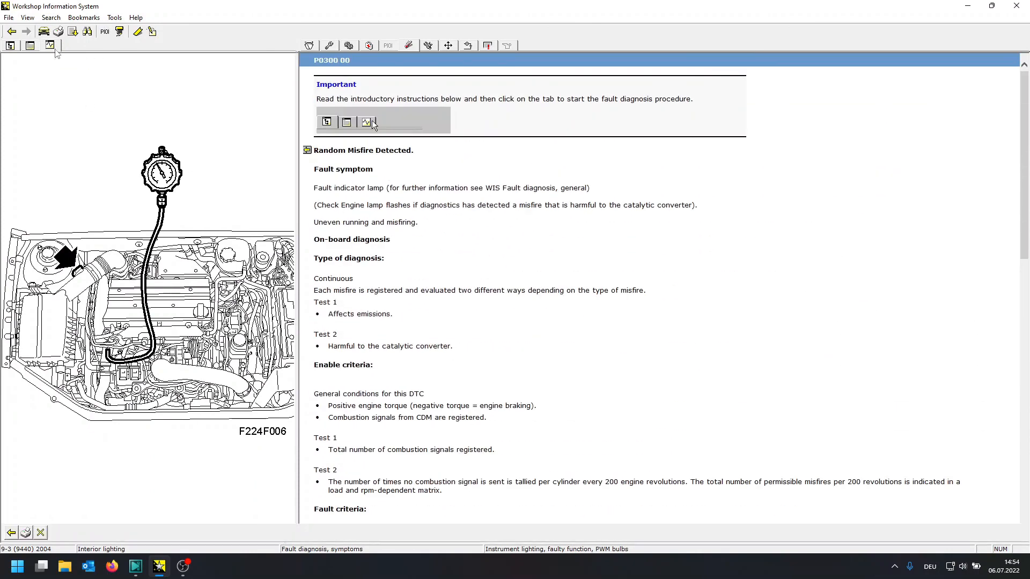
# - Reopen Document search and run the P0300 search again to reach the P0300 00 document
pyautogui.click(366, 121)
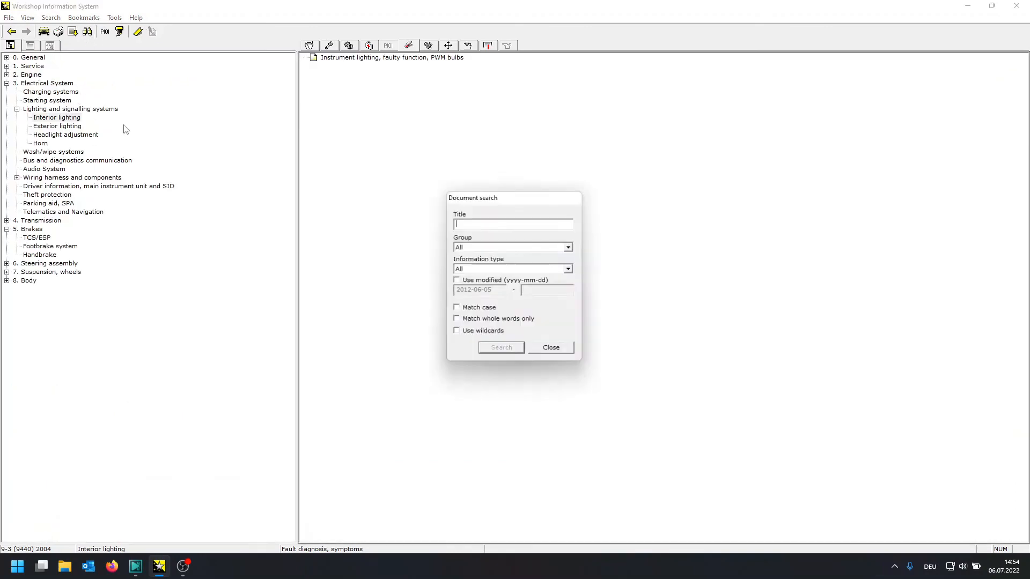
pyautogui.click(501, 346)
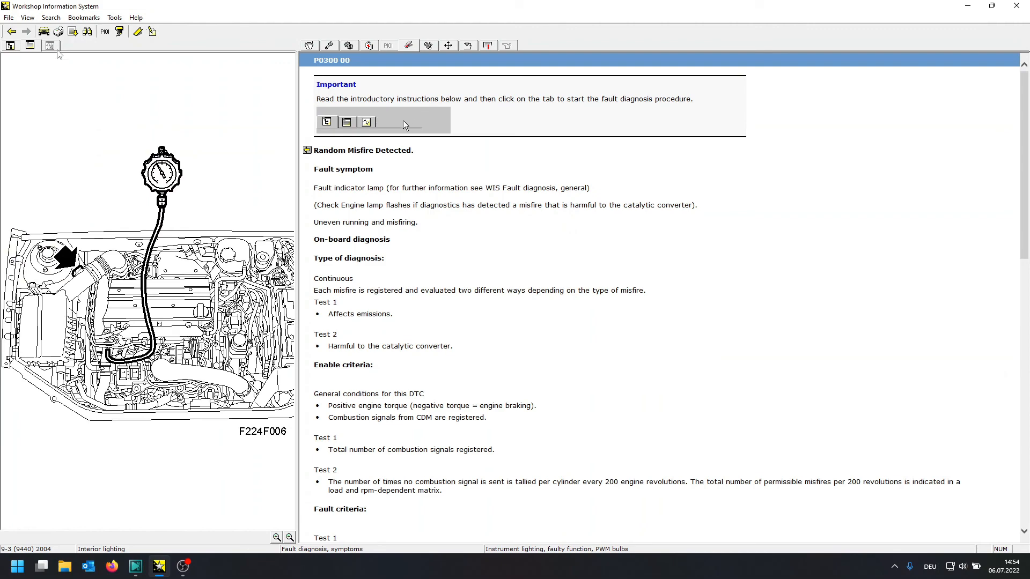
pyautogui.click(51, 17)
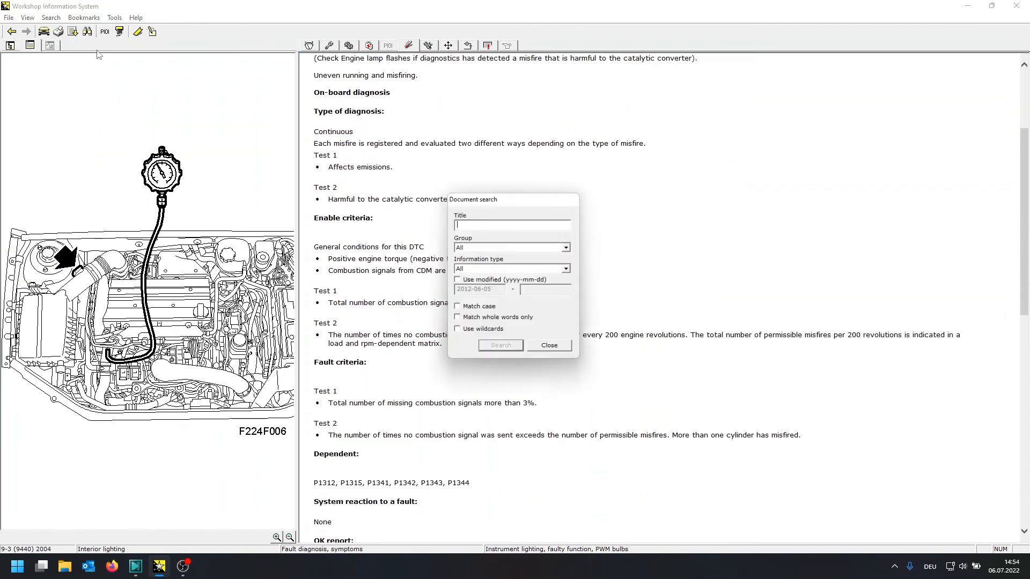
pyautogui.write('P0300')
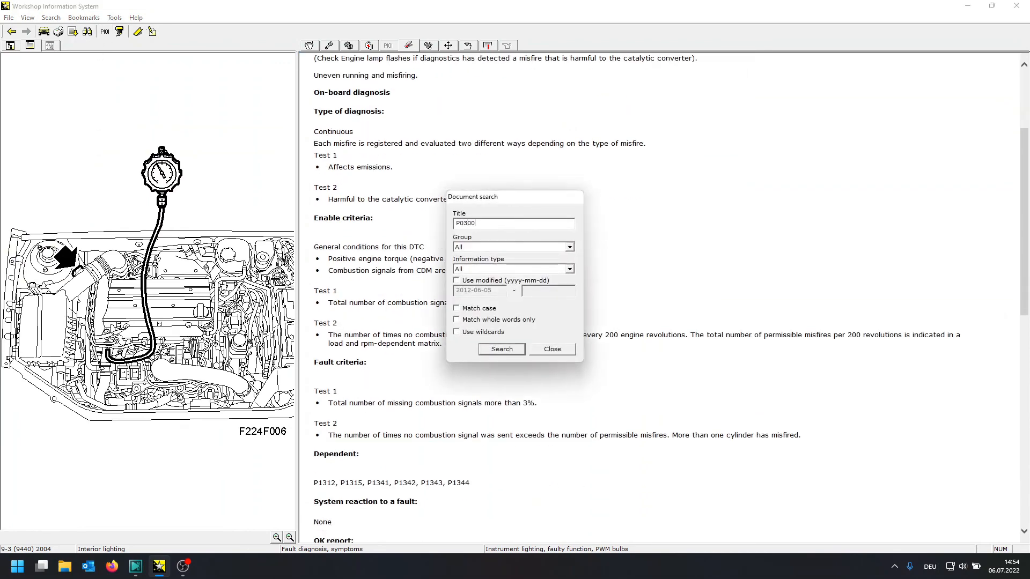
pyautogui.click(501, 348)
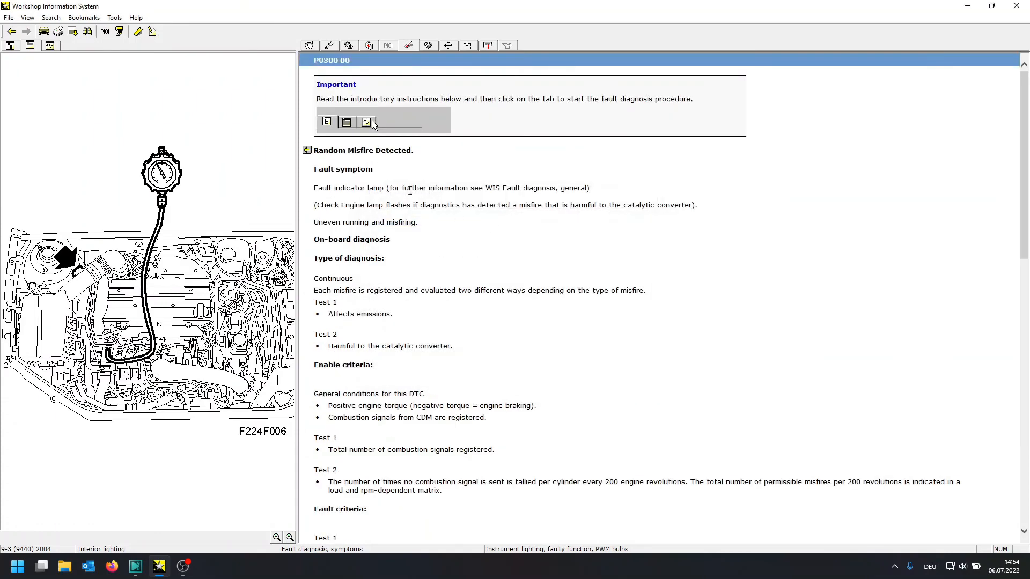
# - Start the P0300 guided fault trace and answer YES to reach the misfire-checking step
pyautogui.click(366, 122)
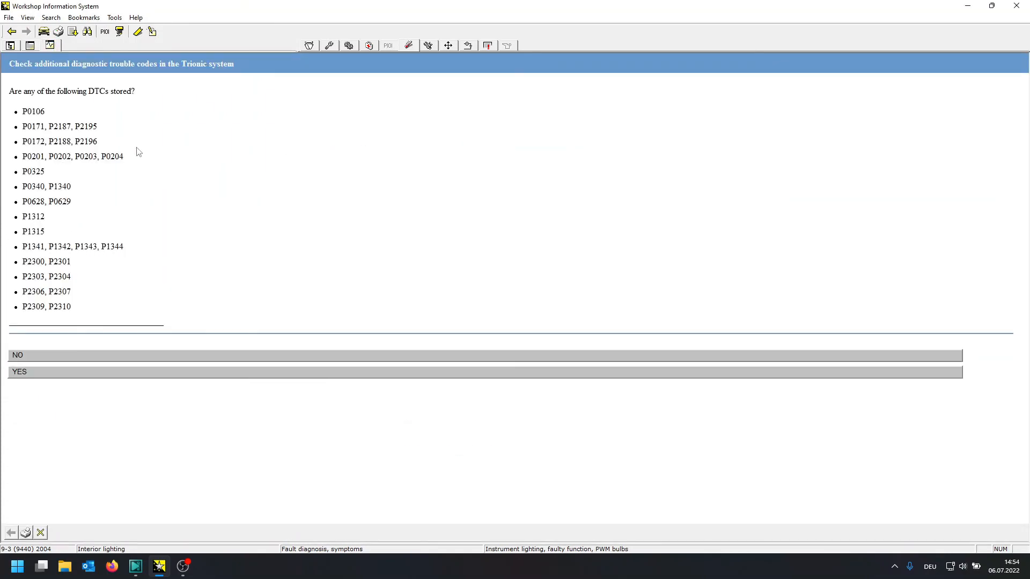
pyautogui.moveTo(109, 157)
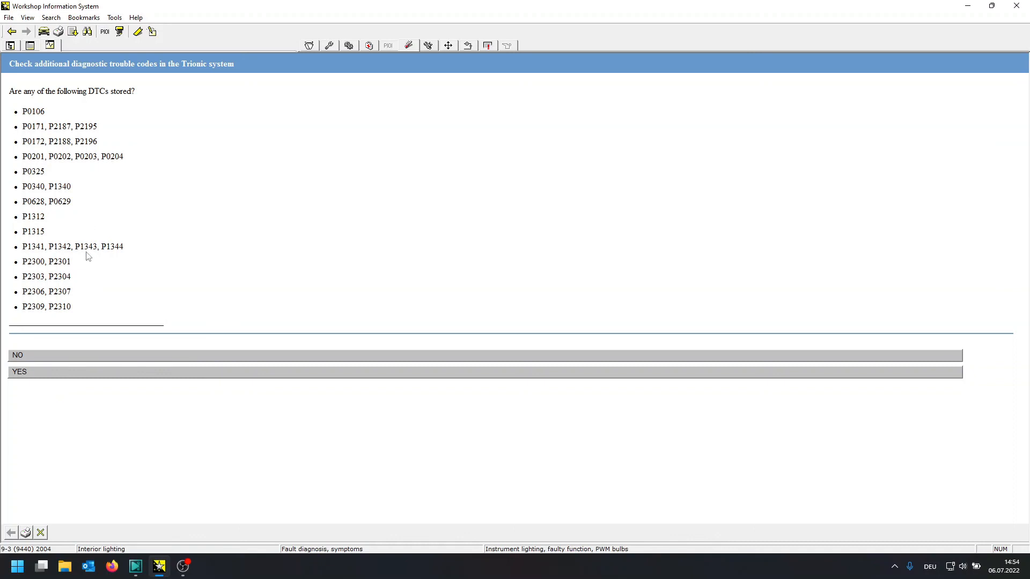
pyautogui.moveTo(35, 363)
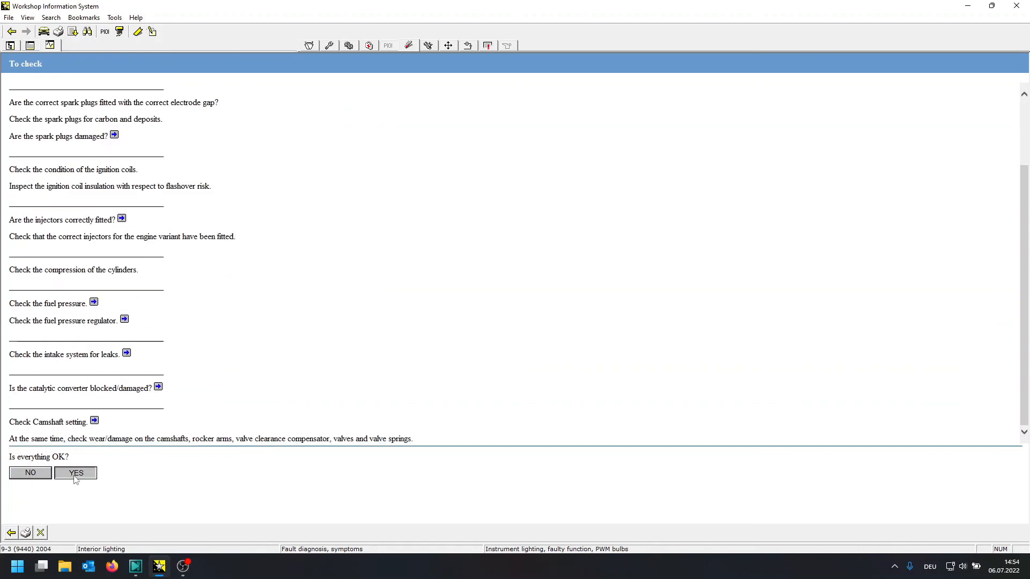
pyautogui.click(75, 473)
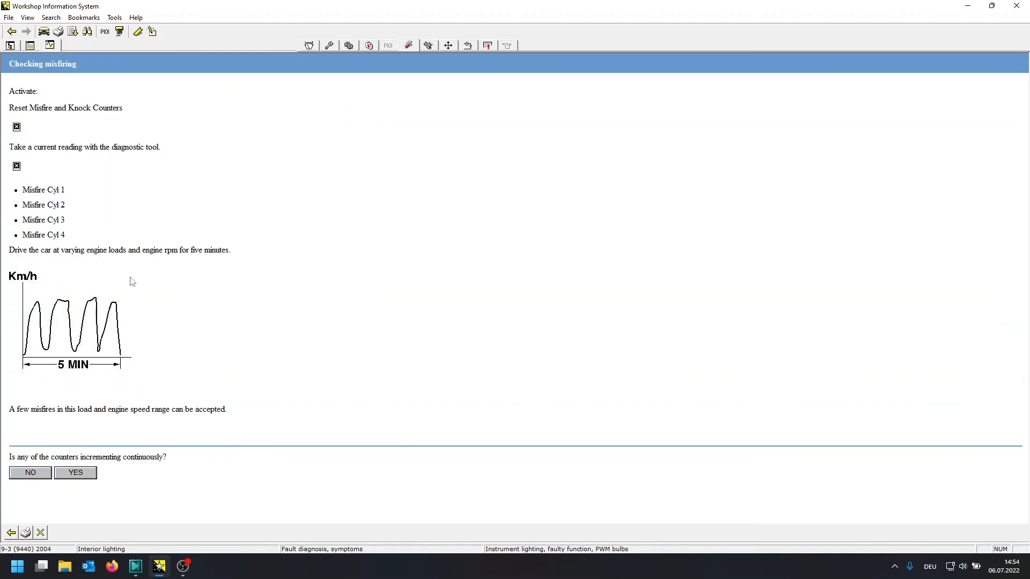